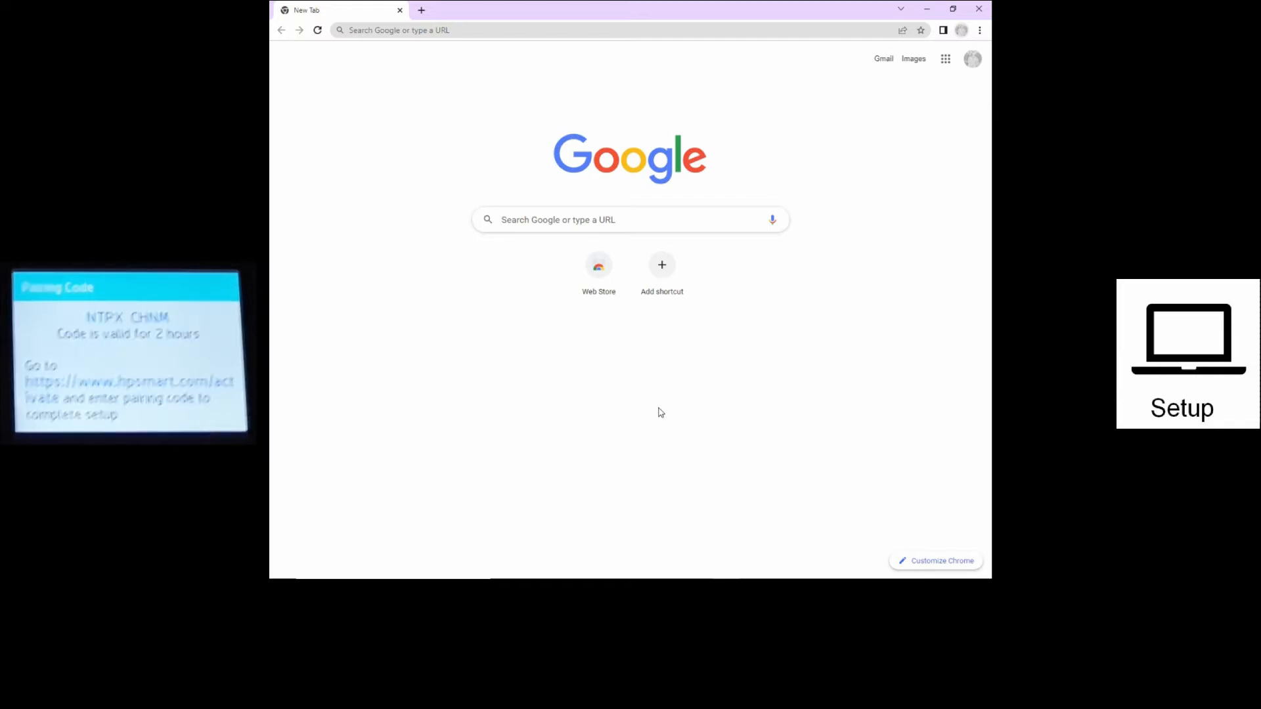
pyautogui.moveTo(492, 22)
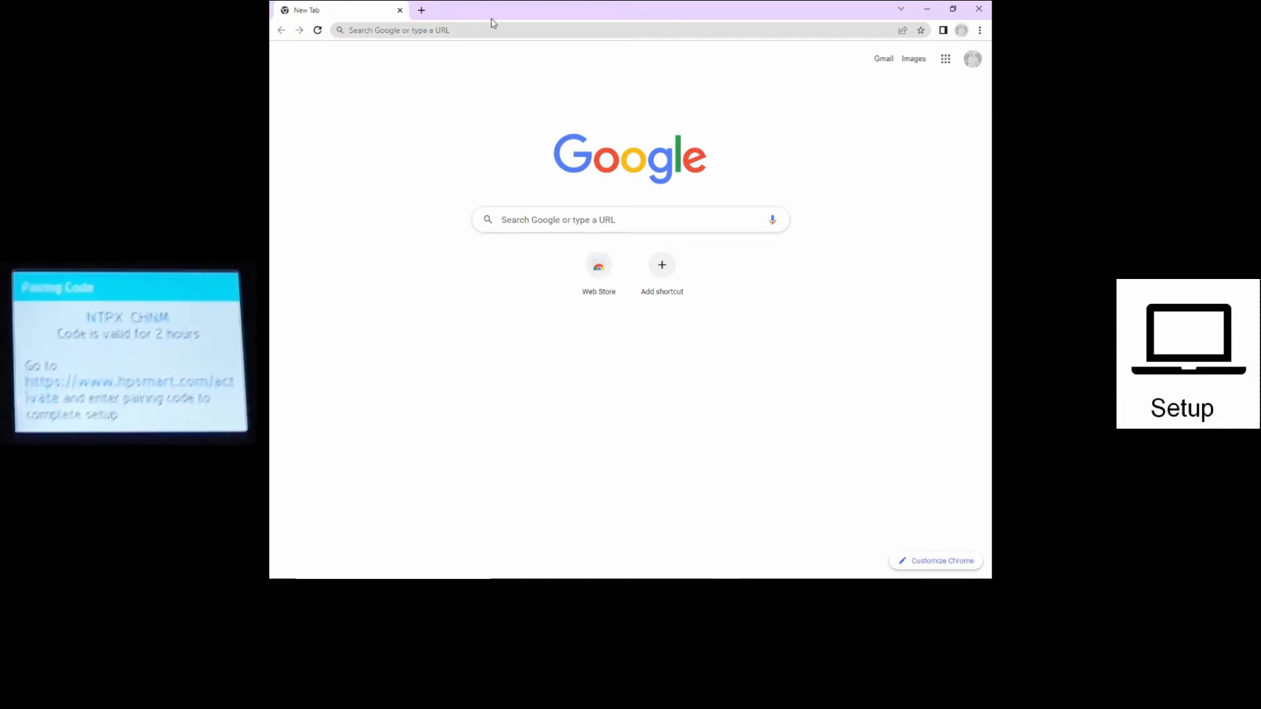
pyautogui.write('www.hpsmart.com/activate')
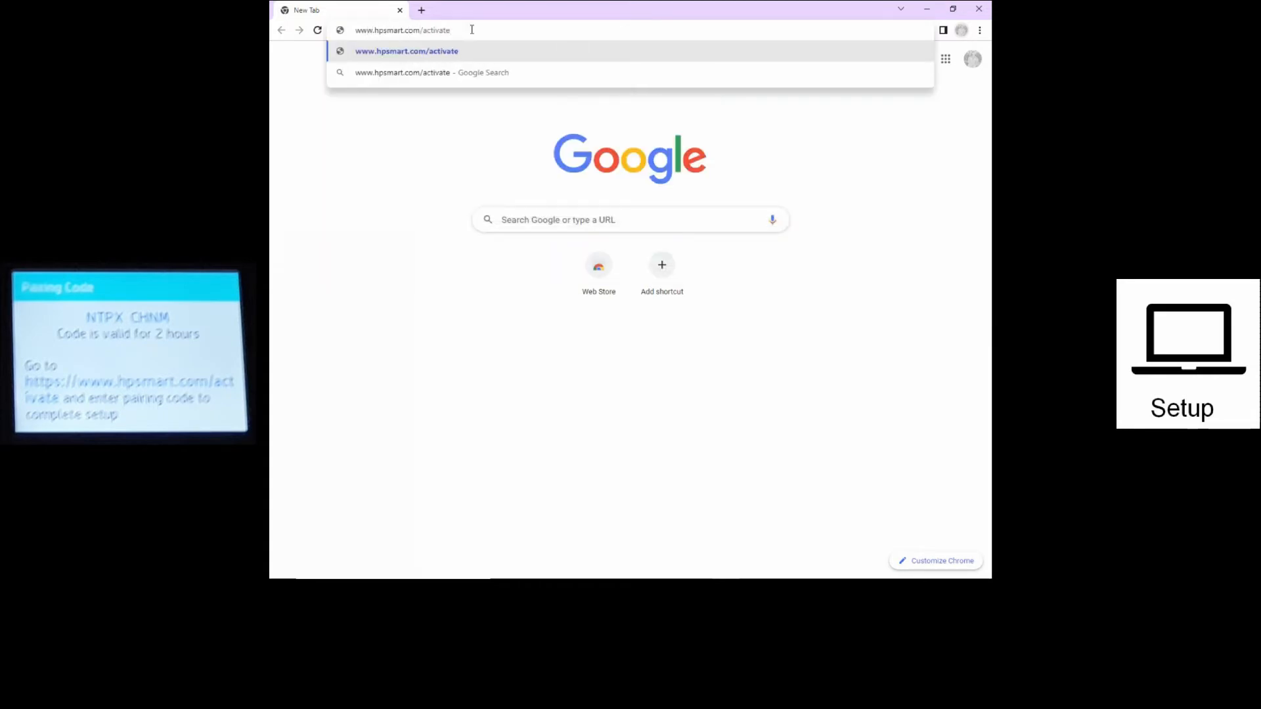
pyautogui.press('Enter')
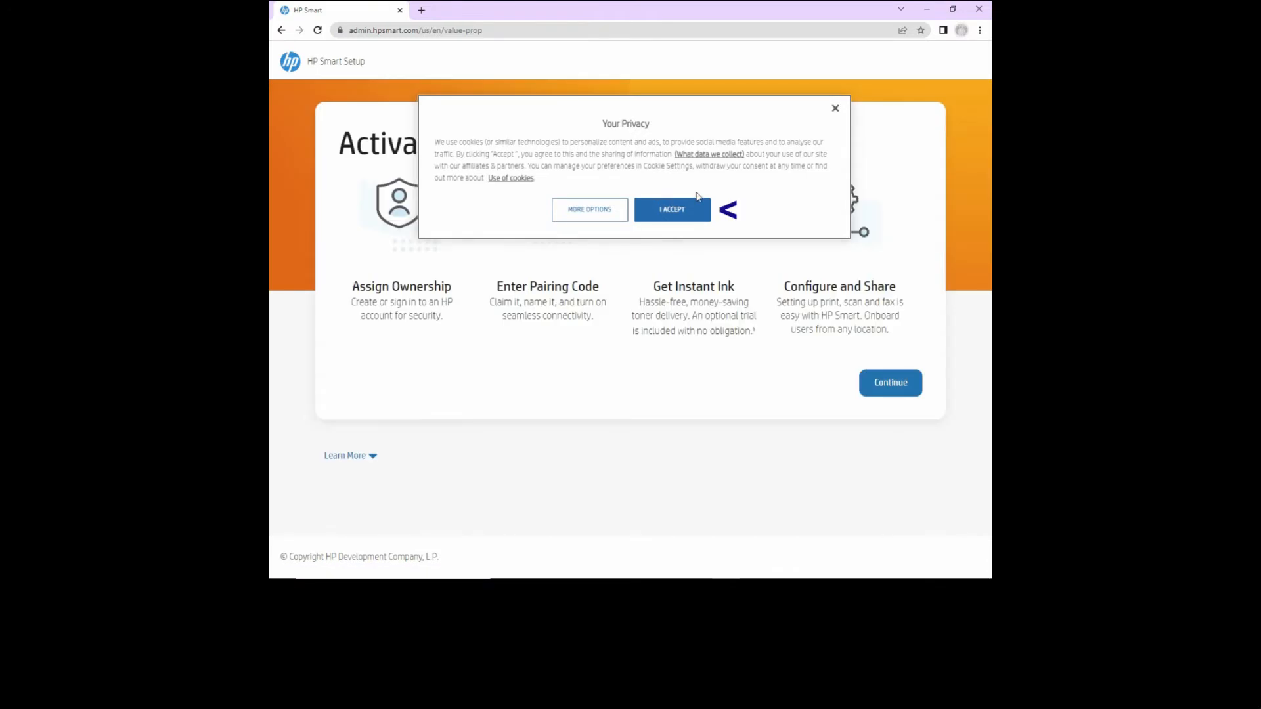
# Accept the cookie notice and continue past the HP+ activation intro.
pyautogui.click(671, 209)
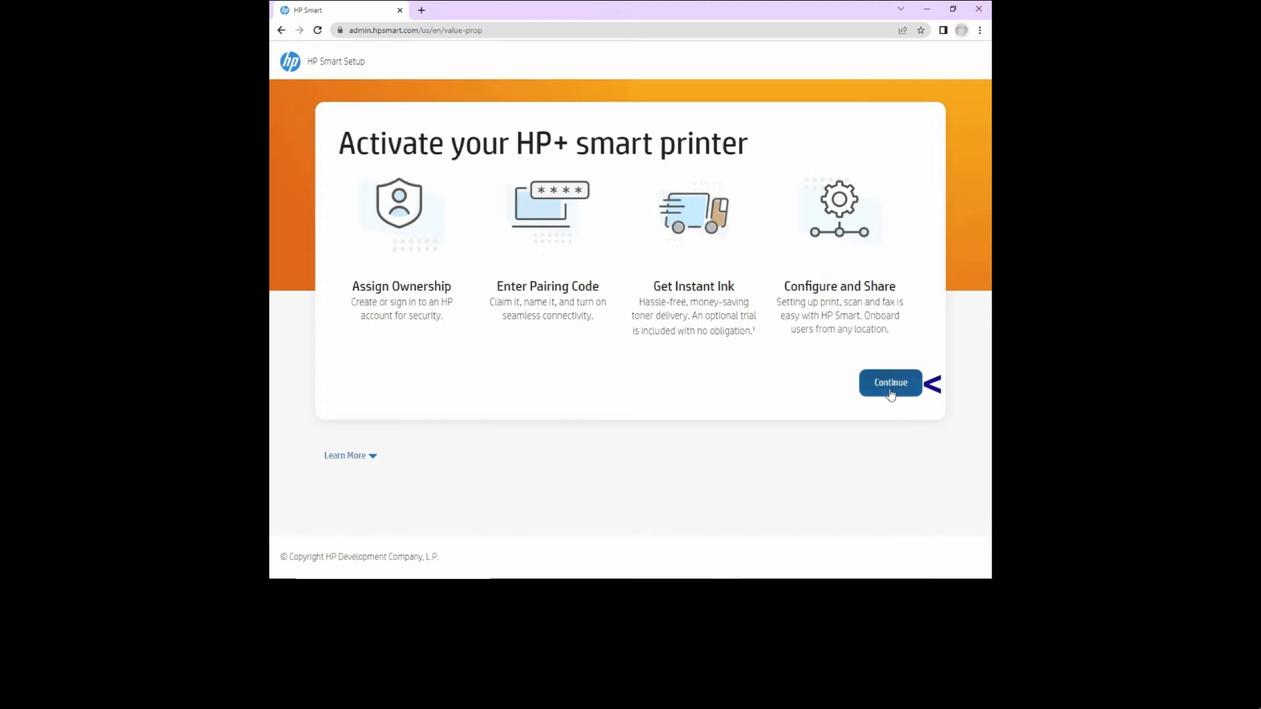
pyautogui.click(889, 383)
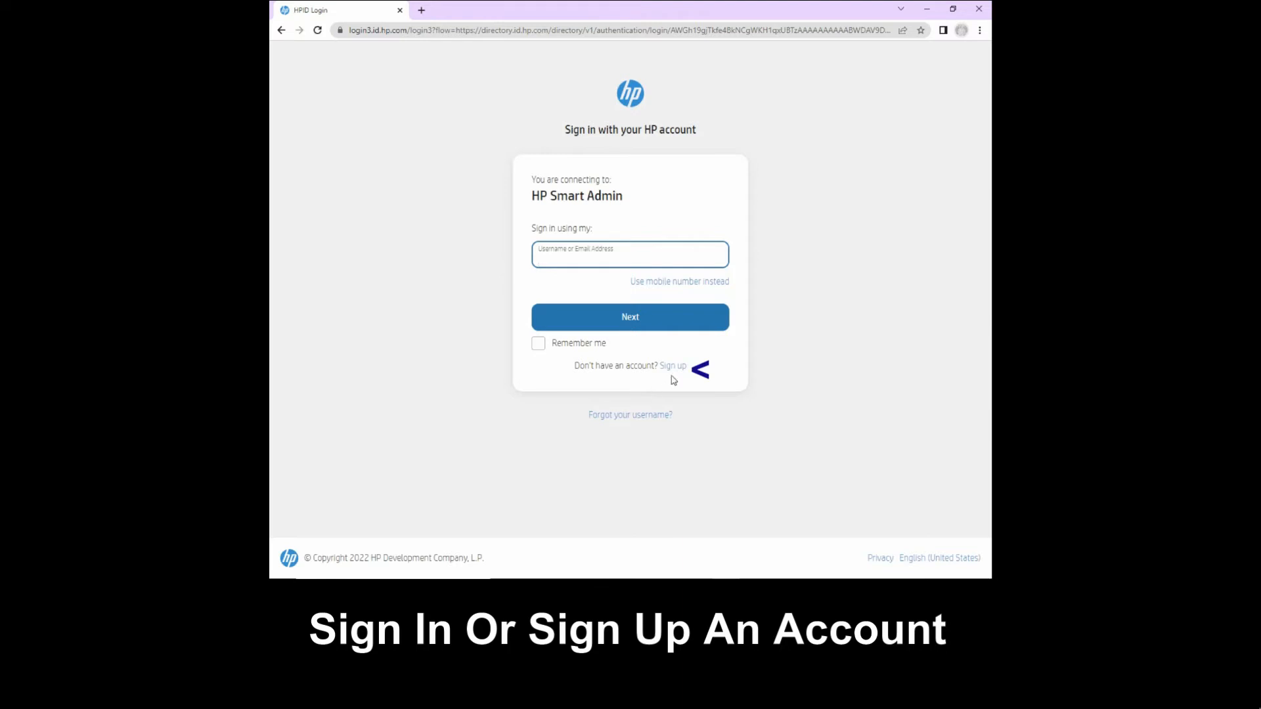
# Fill in the HP account sign-up form and create the account.
pyautogui.click(673, 366)
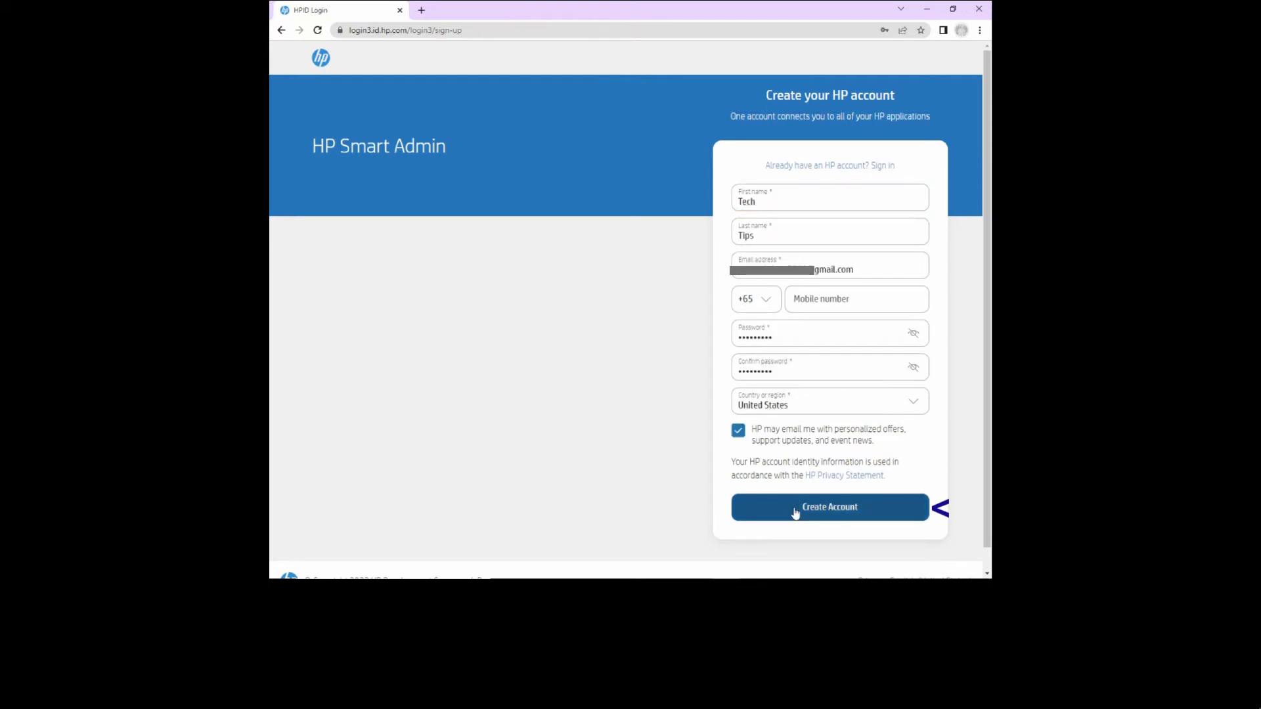
pyautogui.click(829, 506)
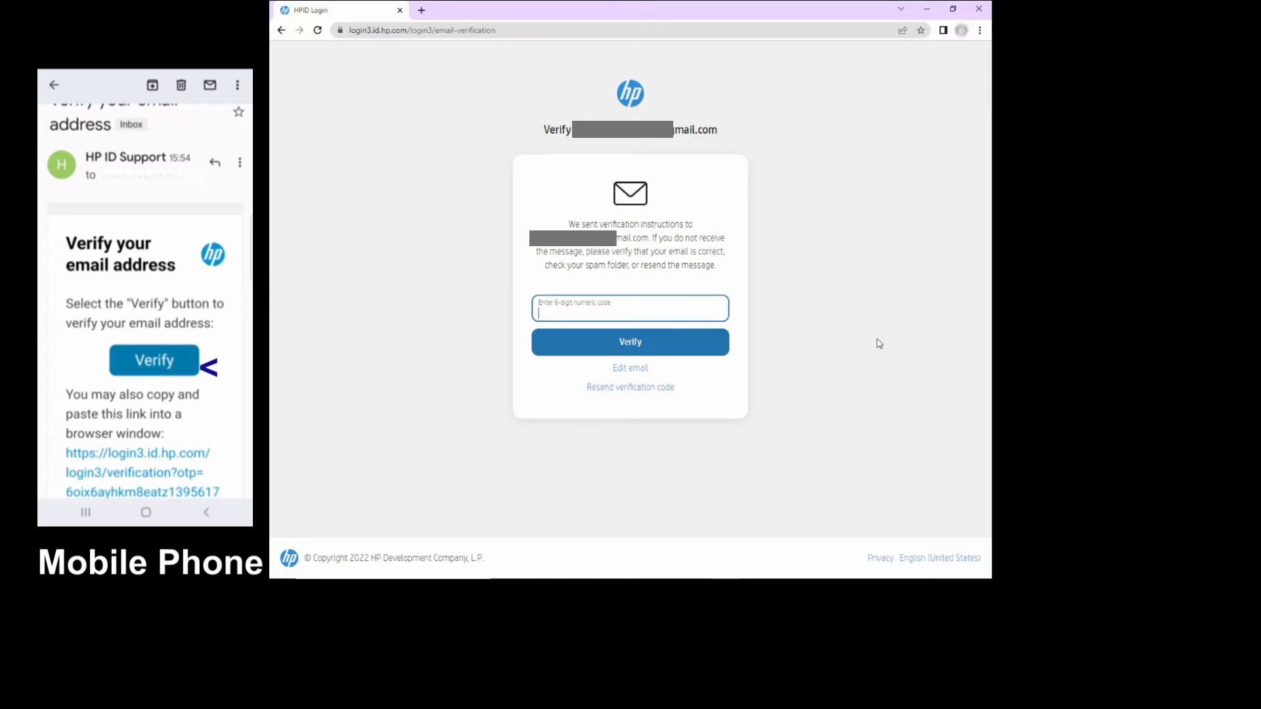
# Verify the account from the email and continue past the verified confirmation.
pyautogui.click(153, 359)
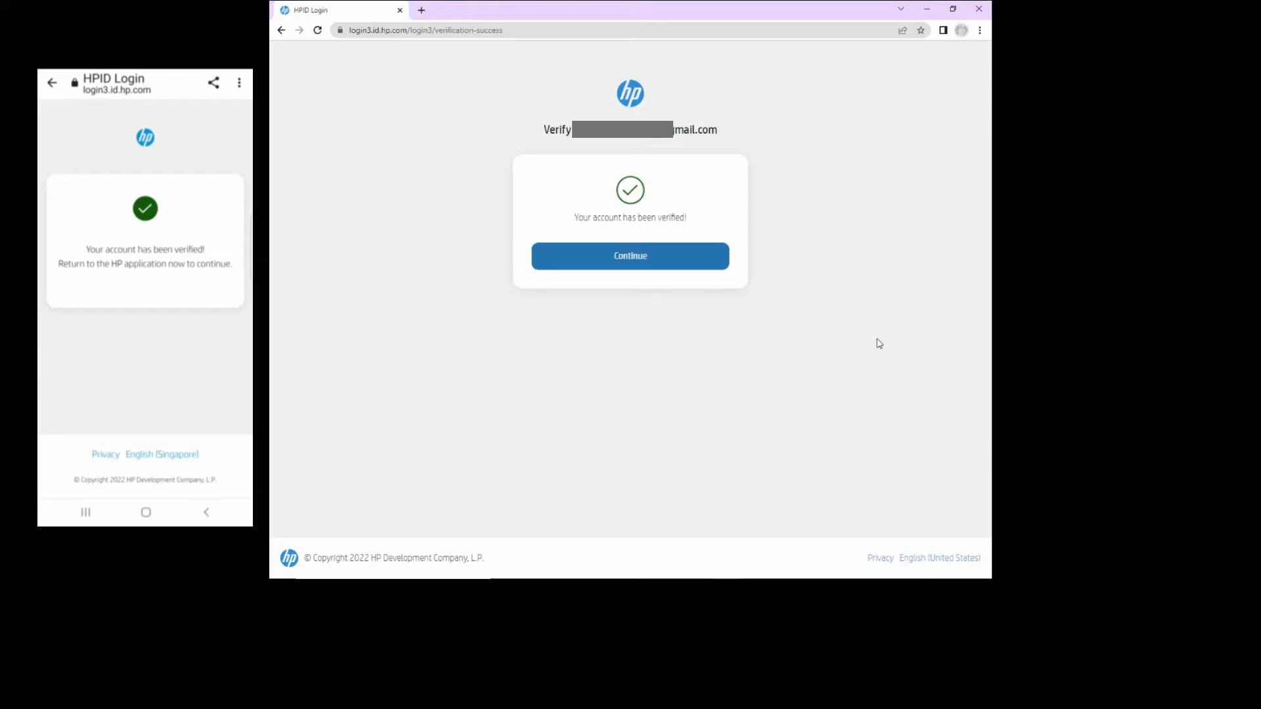
pyautogui.click(629, 255)
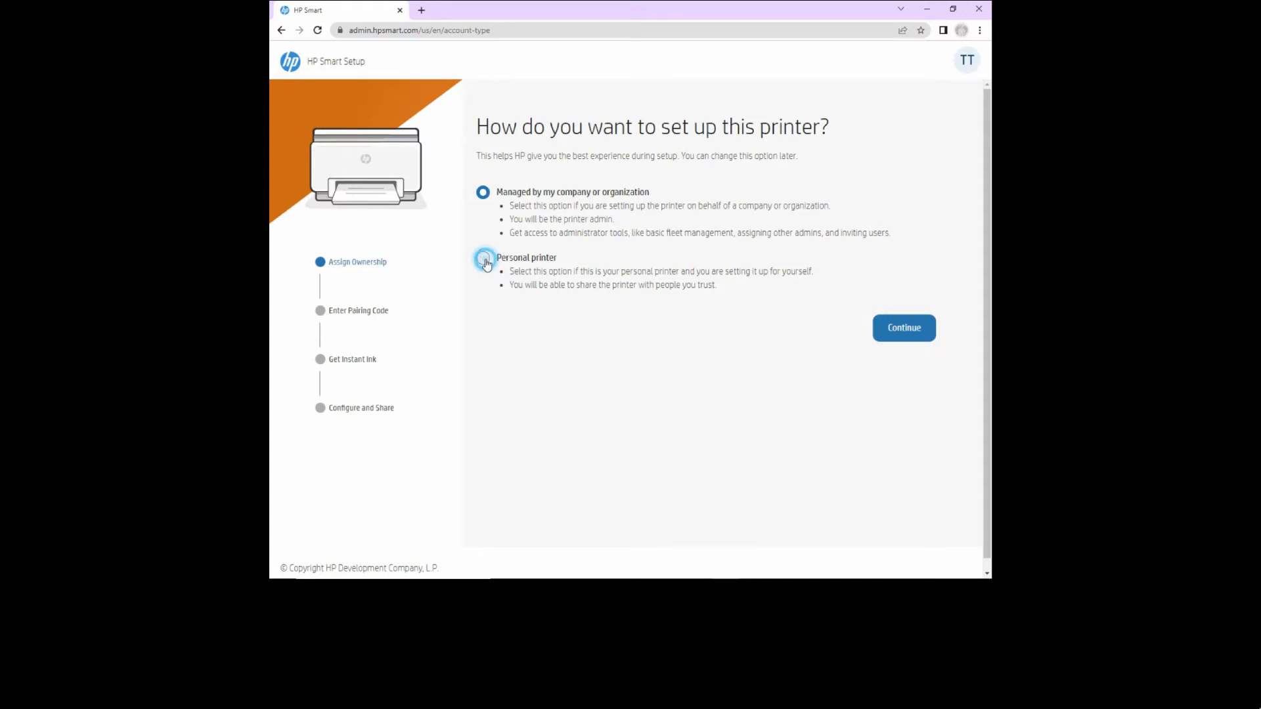
# Choose Personal printer, agree to account terms, and Accept All connected printing consents.
pyautogui.click(483, 257)
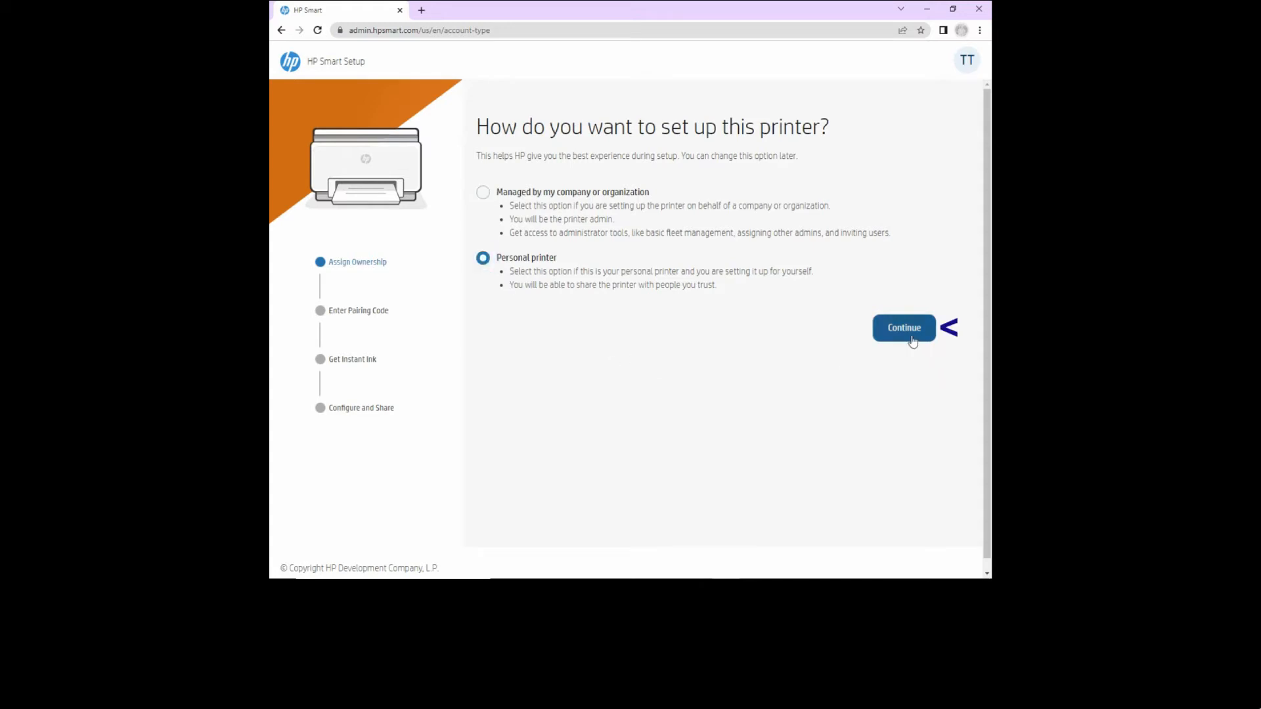
pyautogui.click(902, 327)
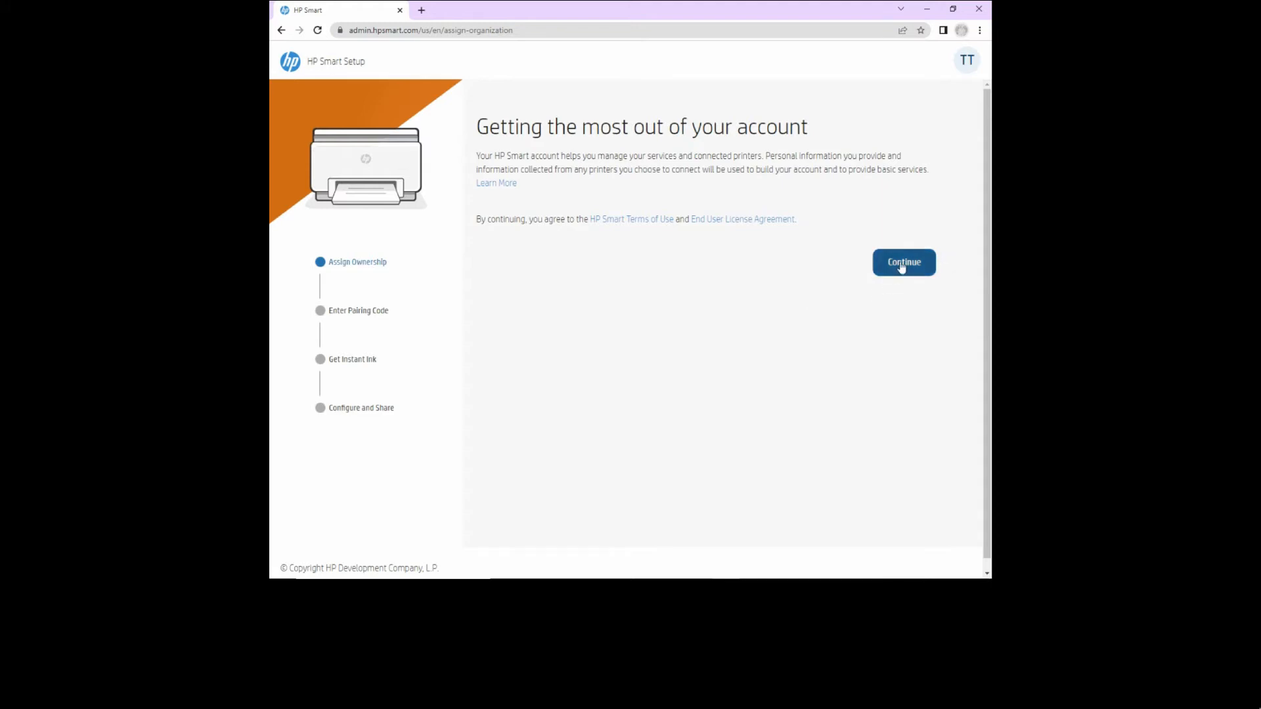
pyautogui.click(903, 262)
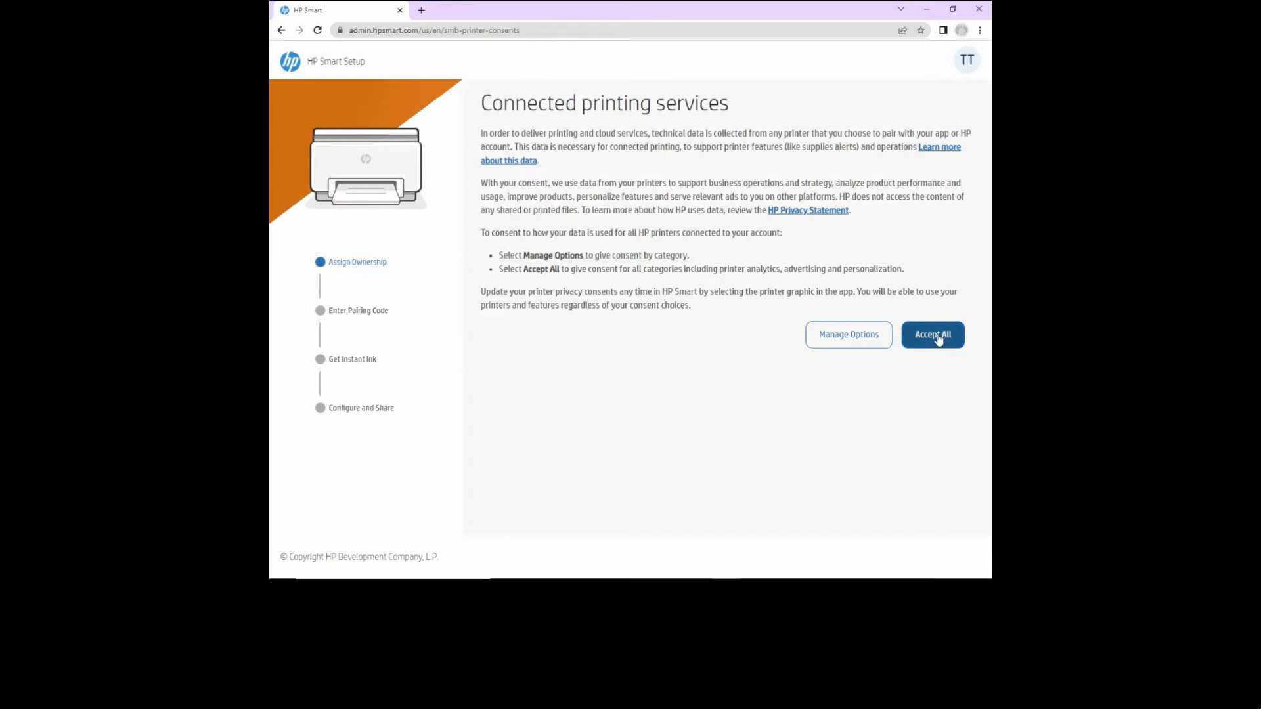
pyautogui.click(932, 334)
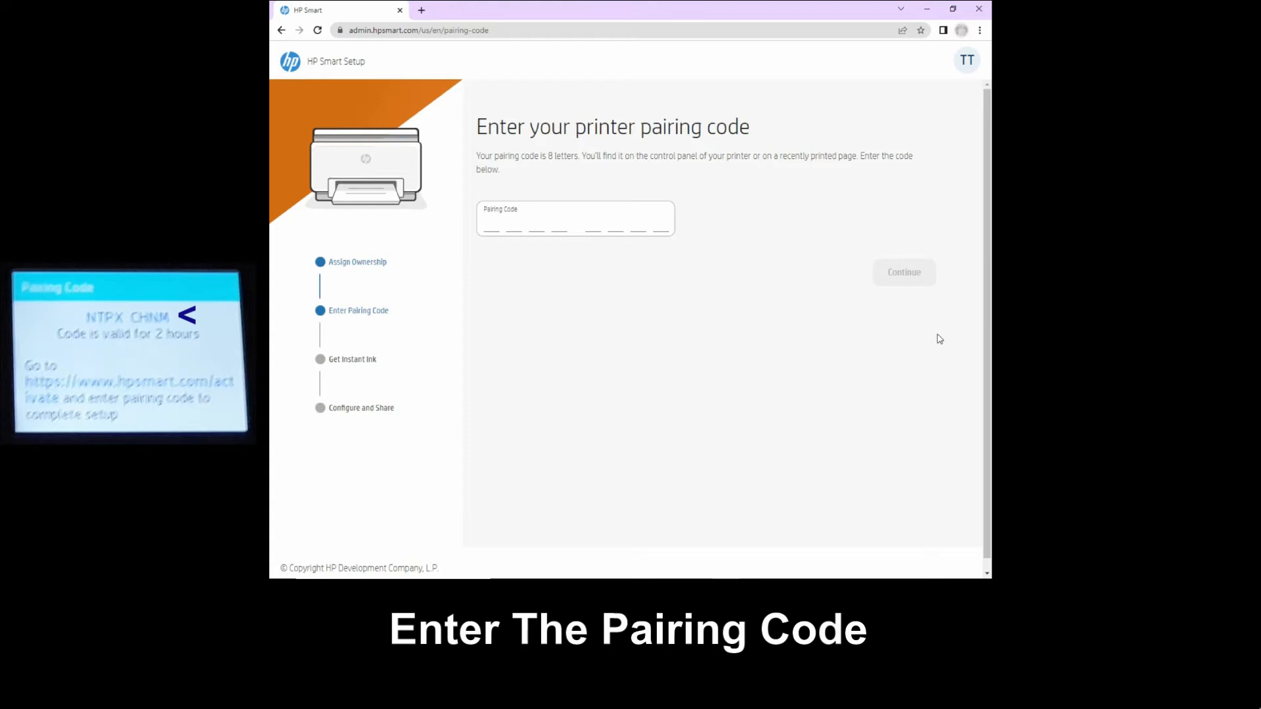
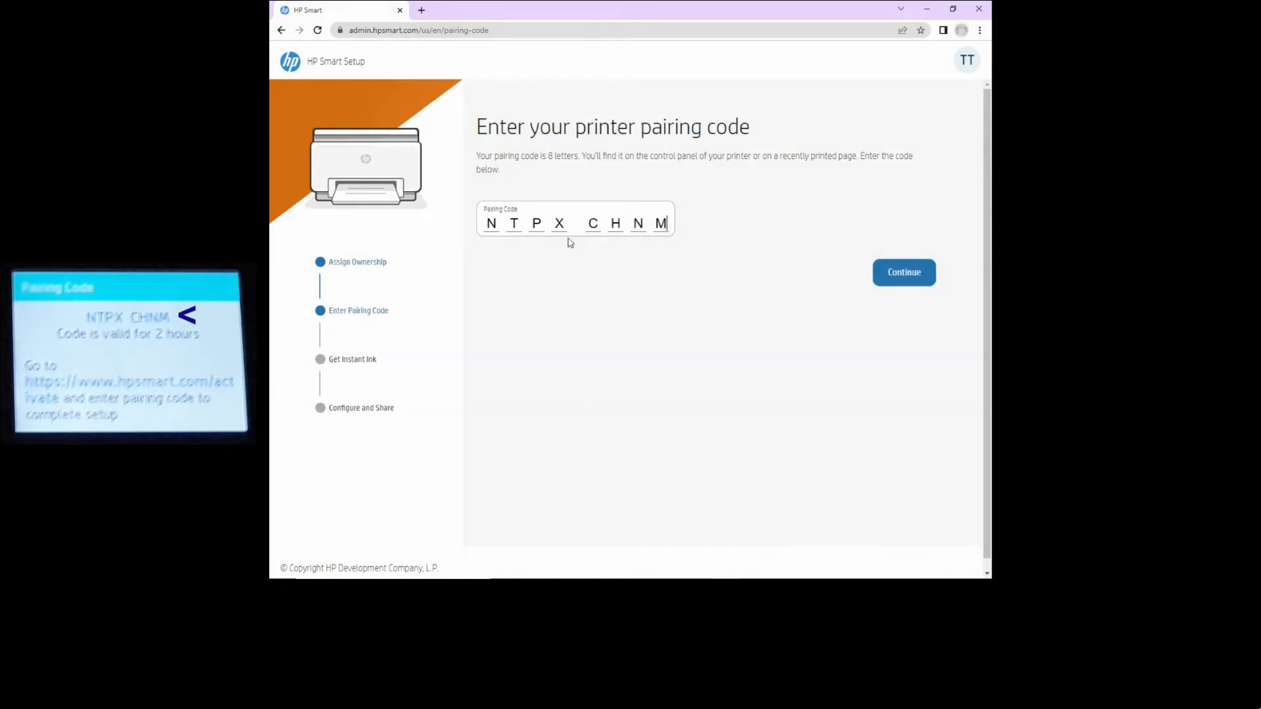
pyautogui.moveTo(731, 299)
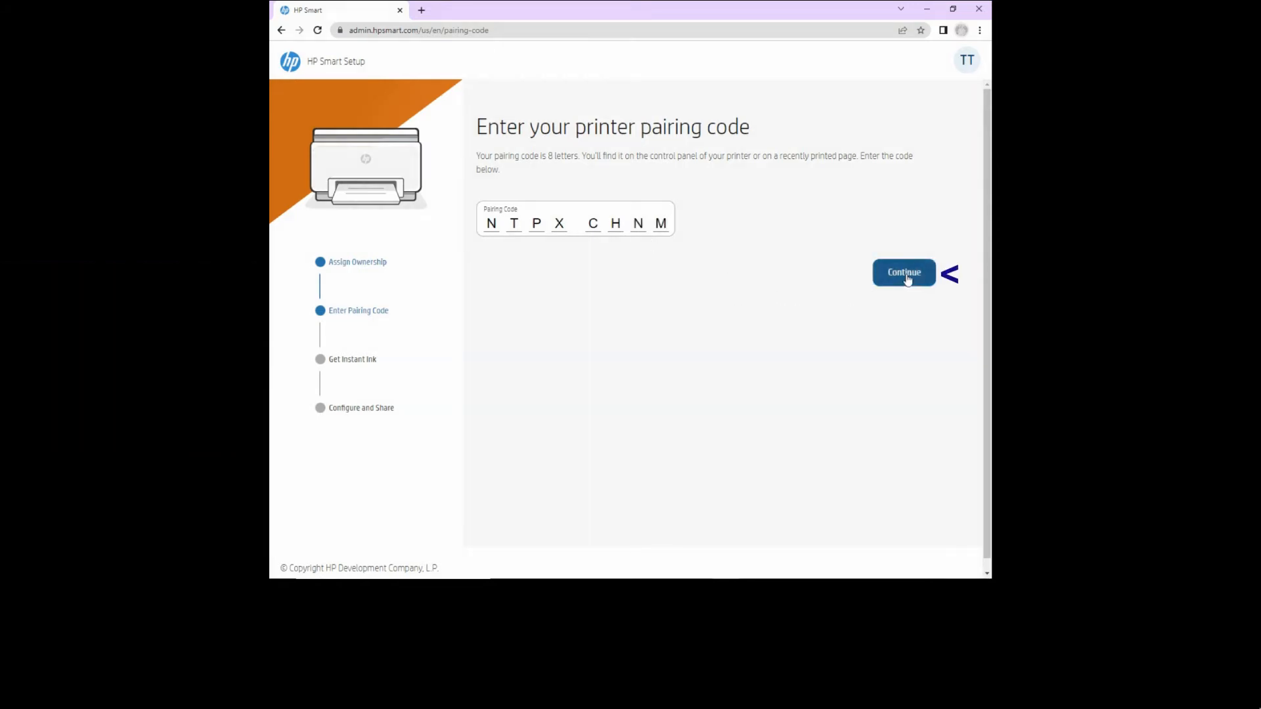
pyautogui.click(904, 272)
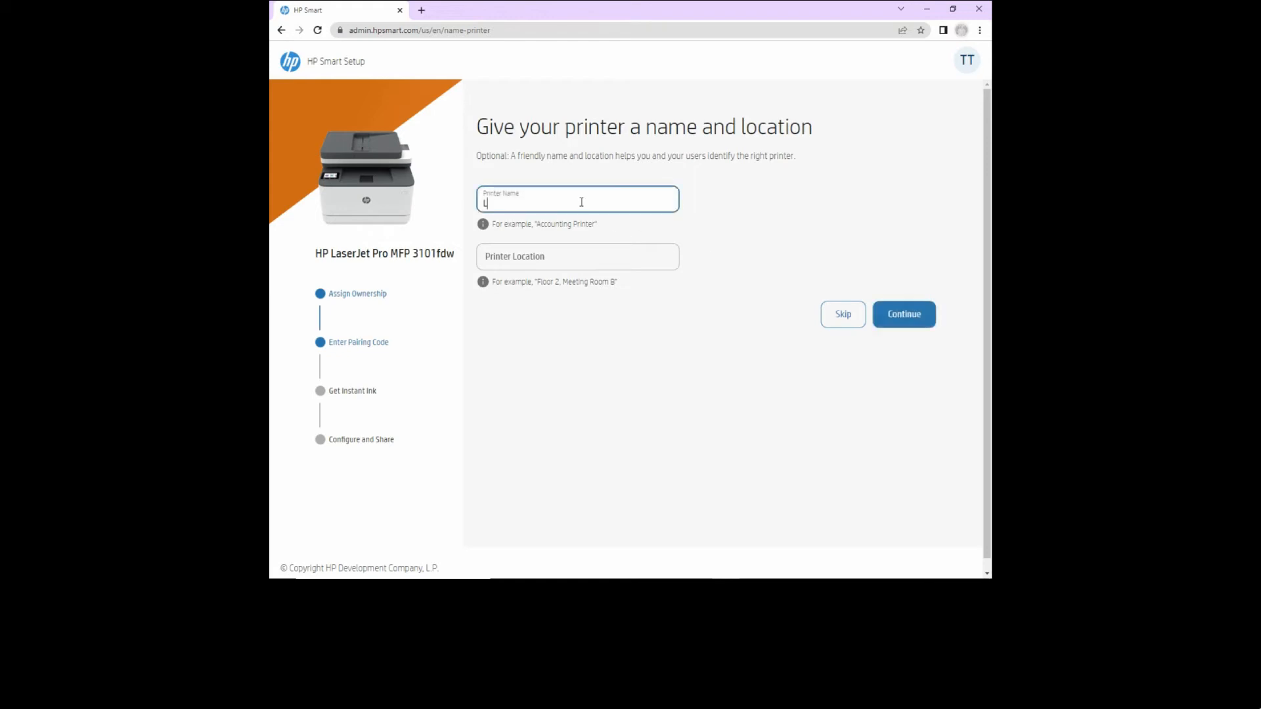
# Name the printer 'LaserJet Pro 3000' with location 'Office'.
pyautogui.write('LaserJet Pro 3000')
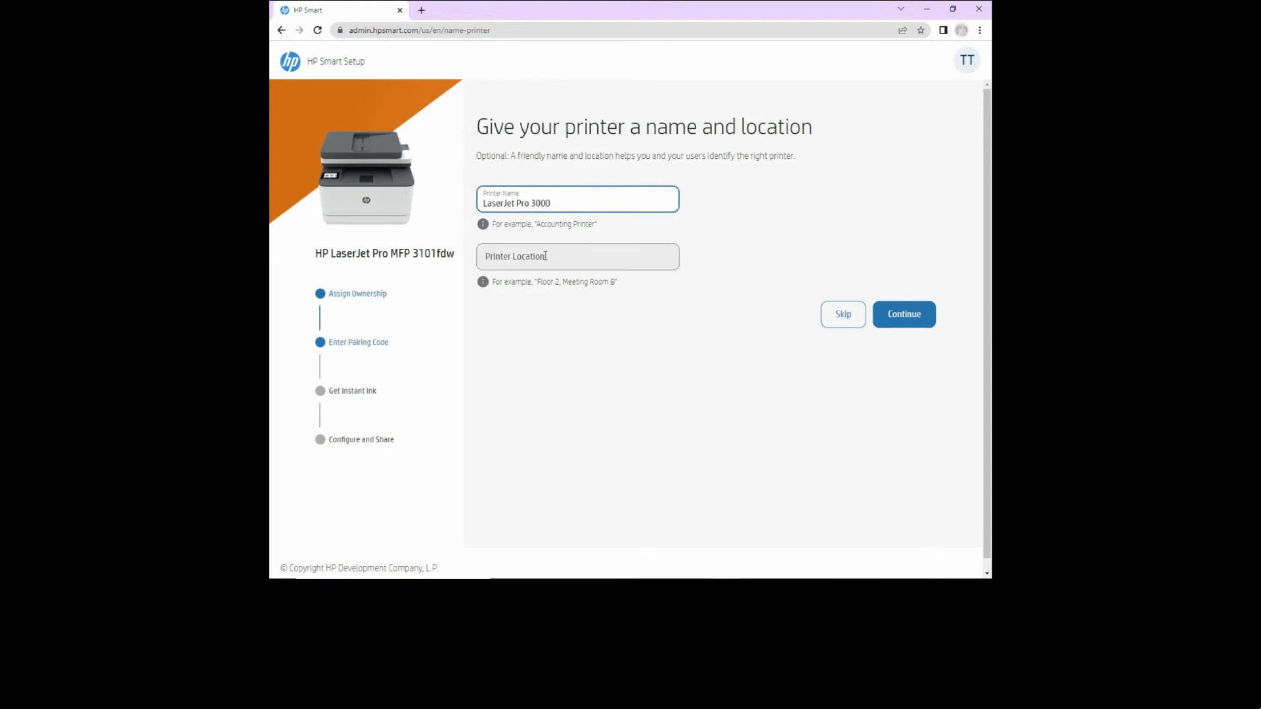
pyautogui.write('Office')
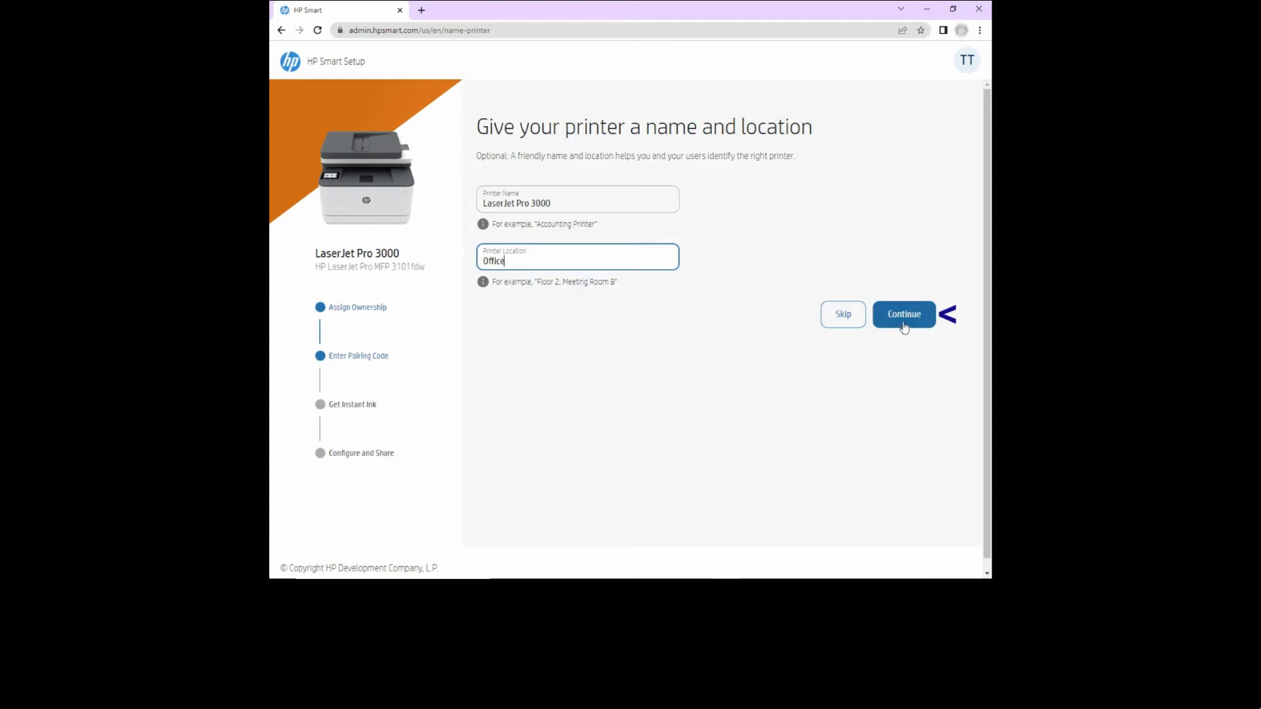
pyautogui.click(902, 314)
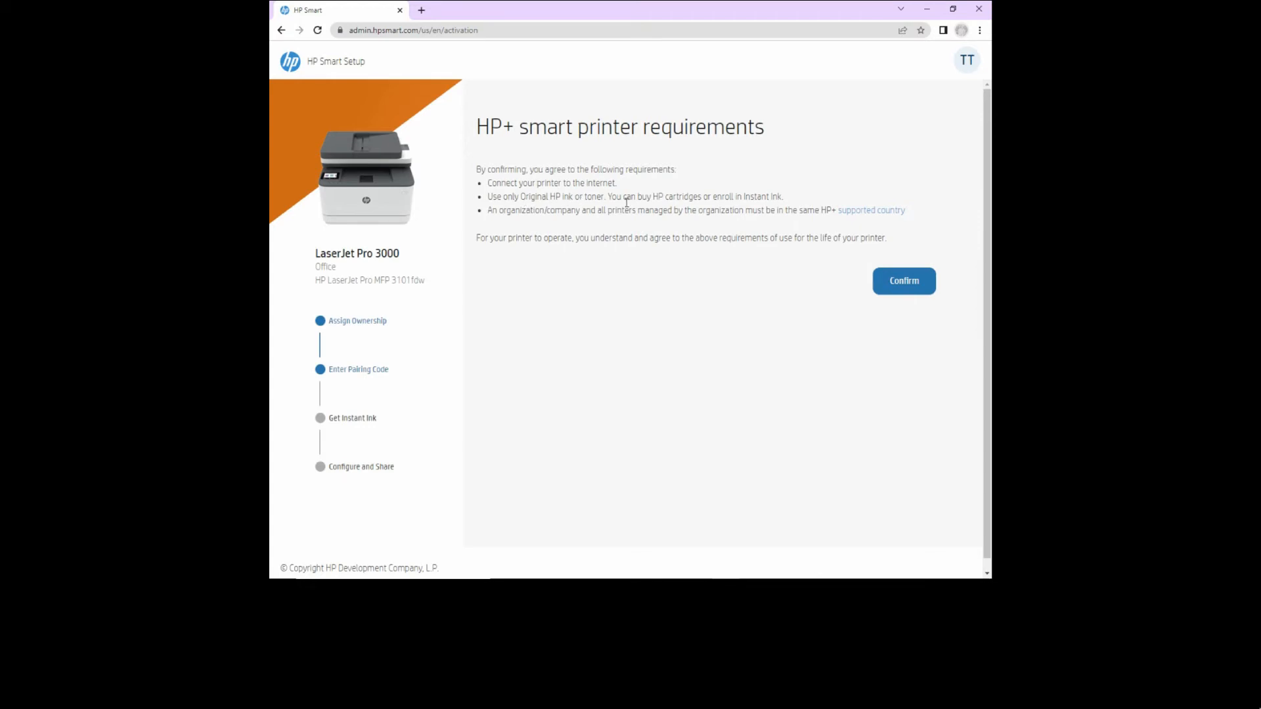
pyautogui.moveTo(629, 259)
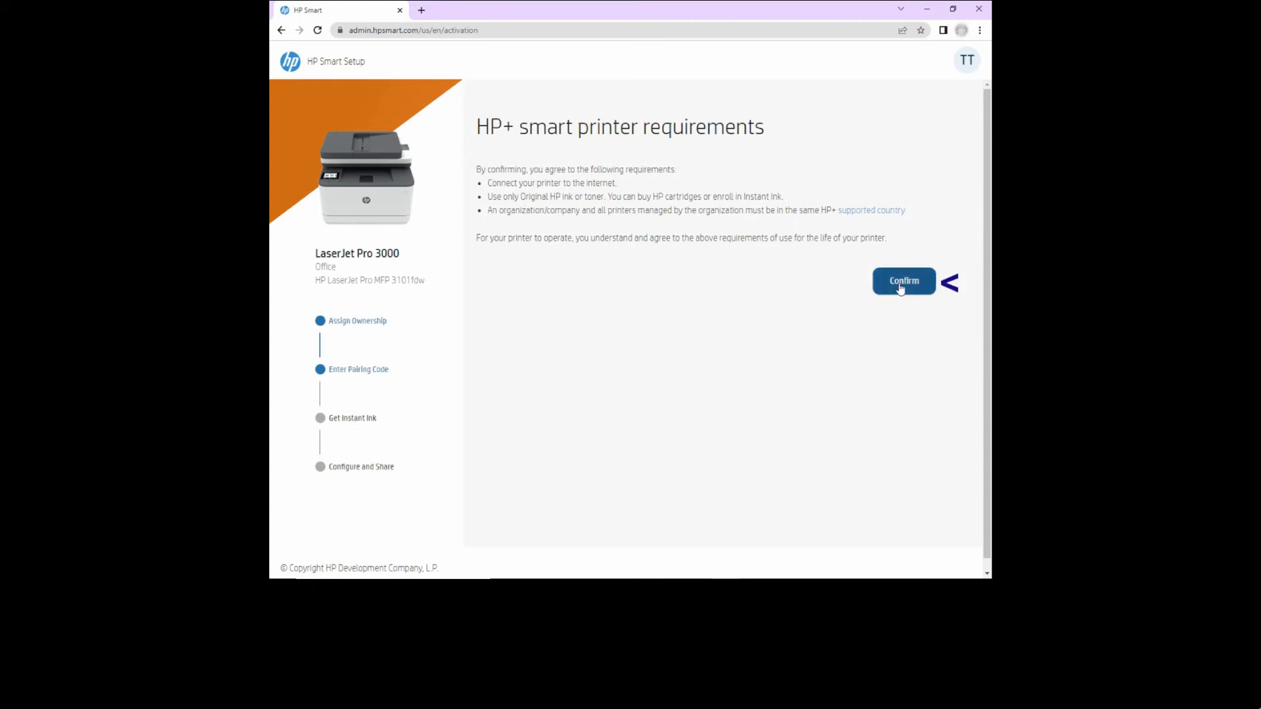
# Confirm the HP+ smart printer requirements to start activation.
pyautogui.click(903, 281)
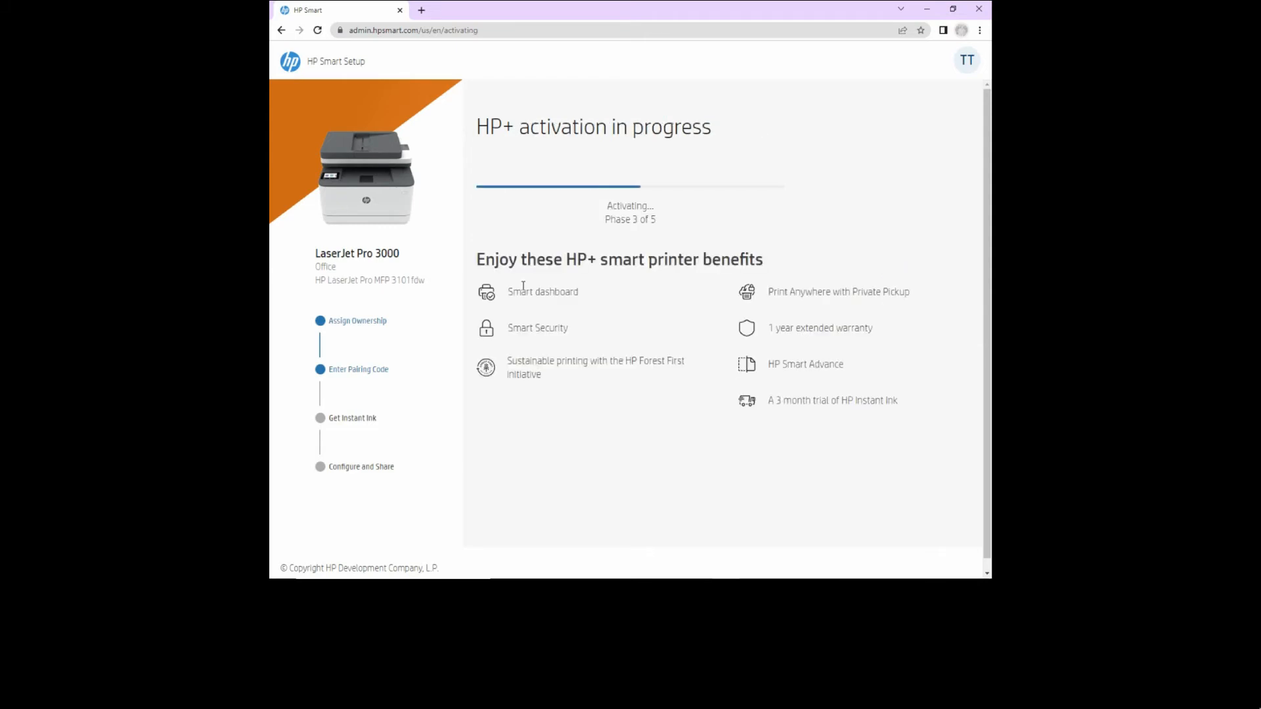
pyautogui.moveTo(678, 287)
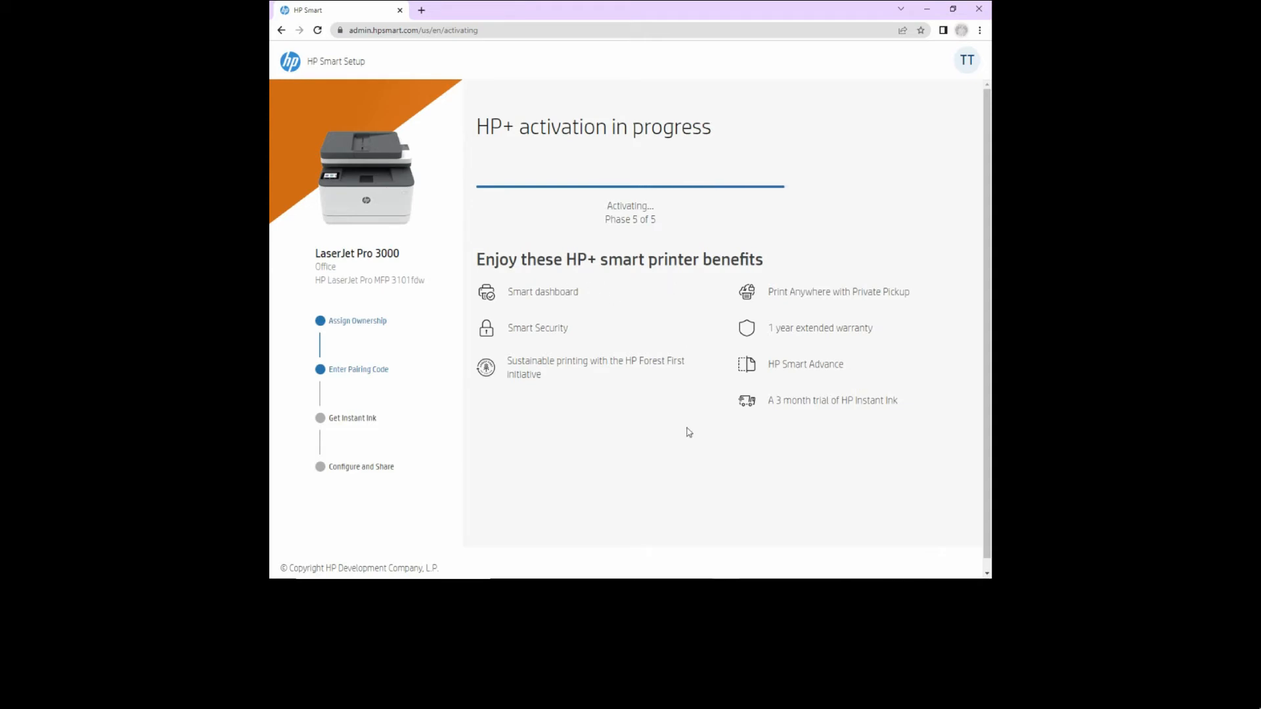
pyautogui.moveTo(606, 447)
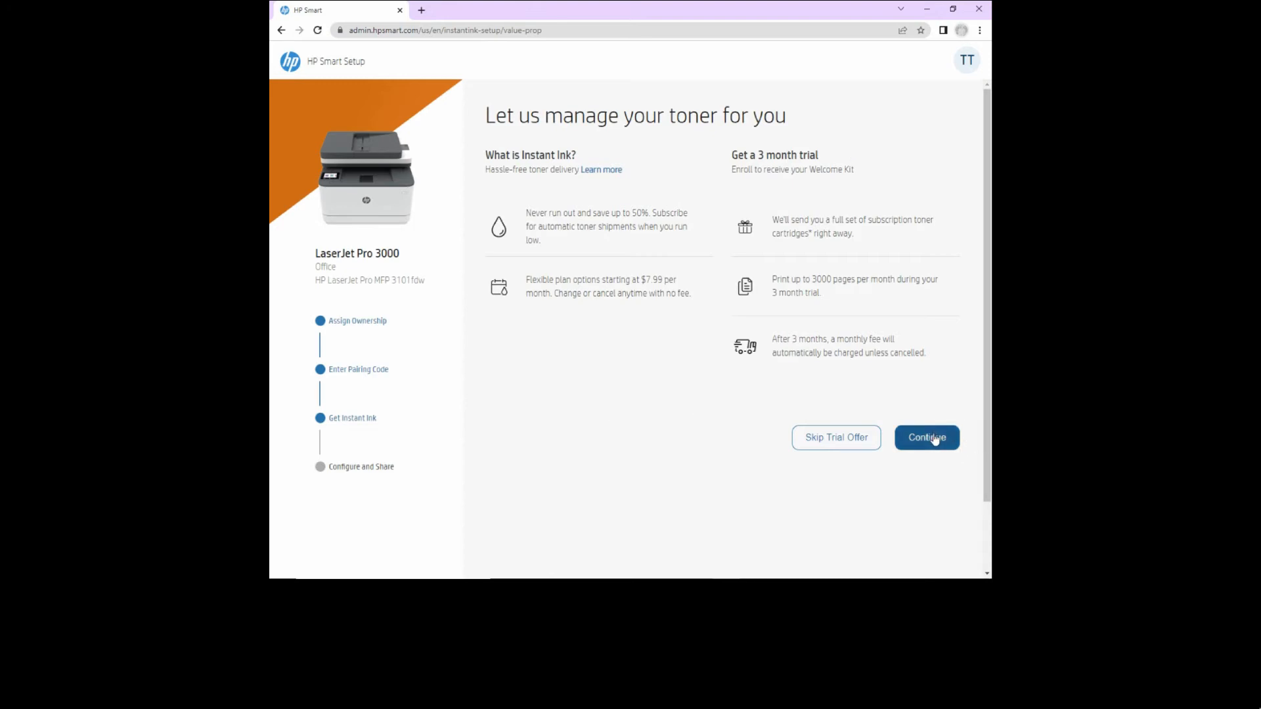
# Accept the Instant Ink trial and switch to the LIGHT plan: 200 pages, $7.99/month.
pyautogui.click(925, 437)
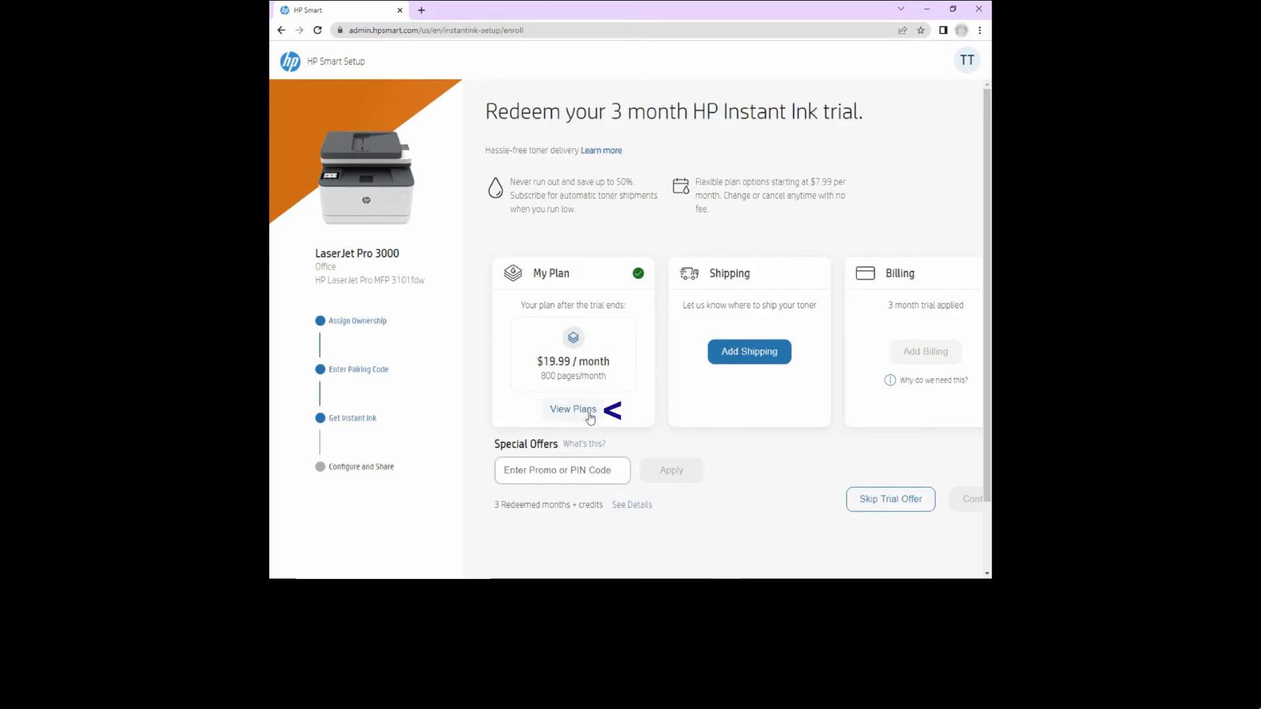
pyautogui.click(573, 409)
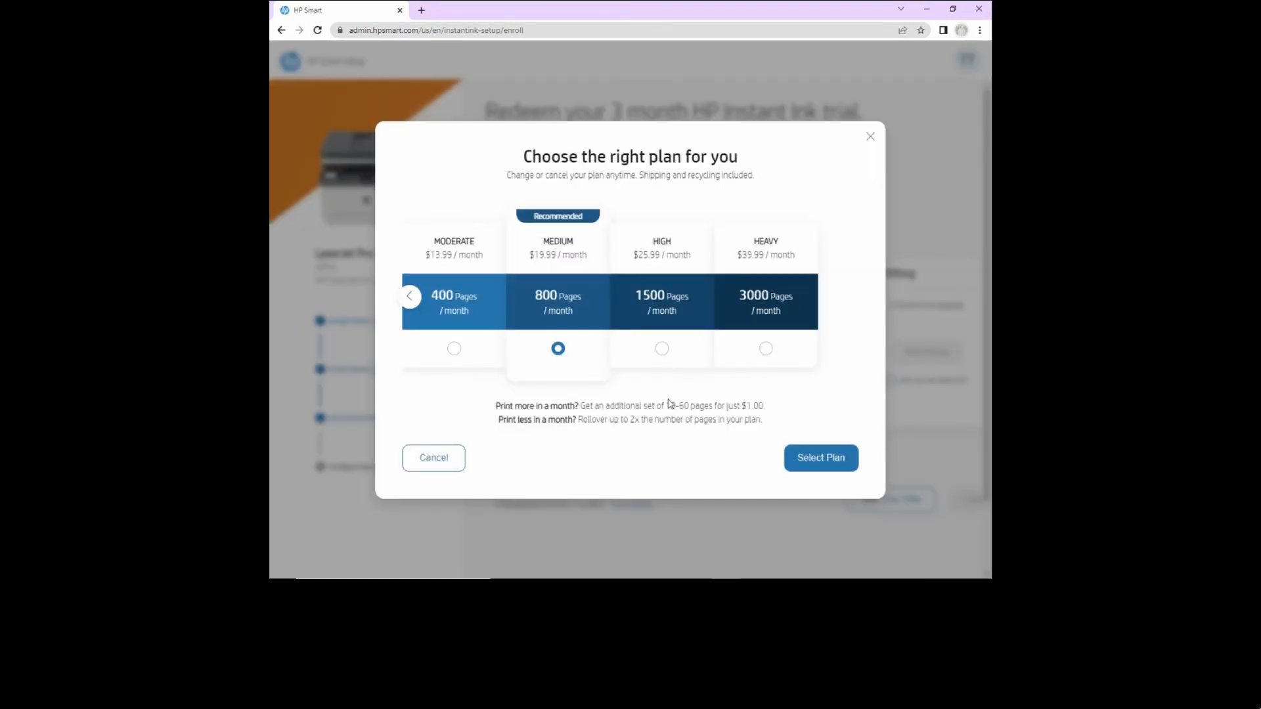
pyautogui.click(409, 297)
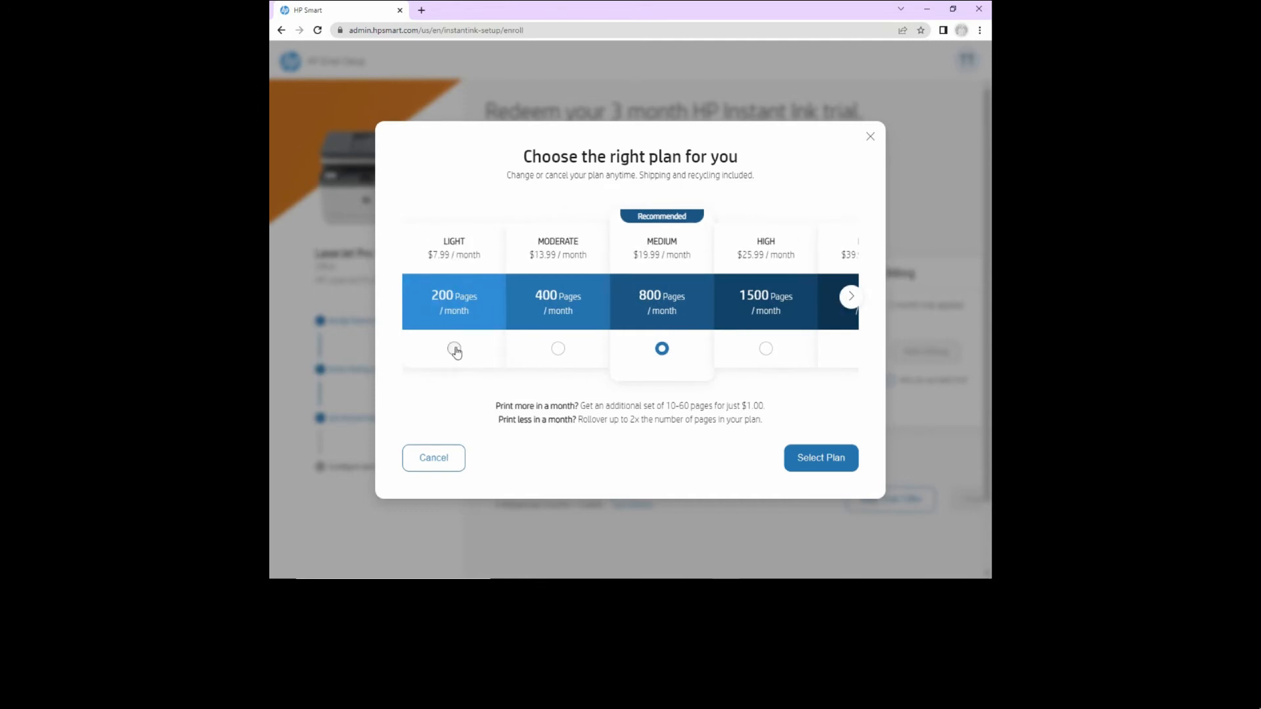
pyautogui.click(454, 348)
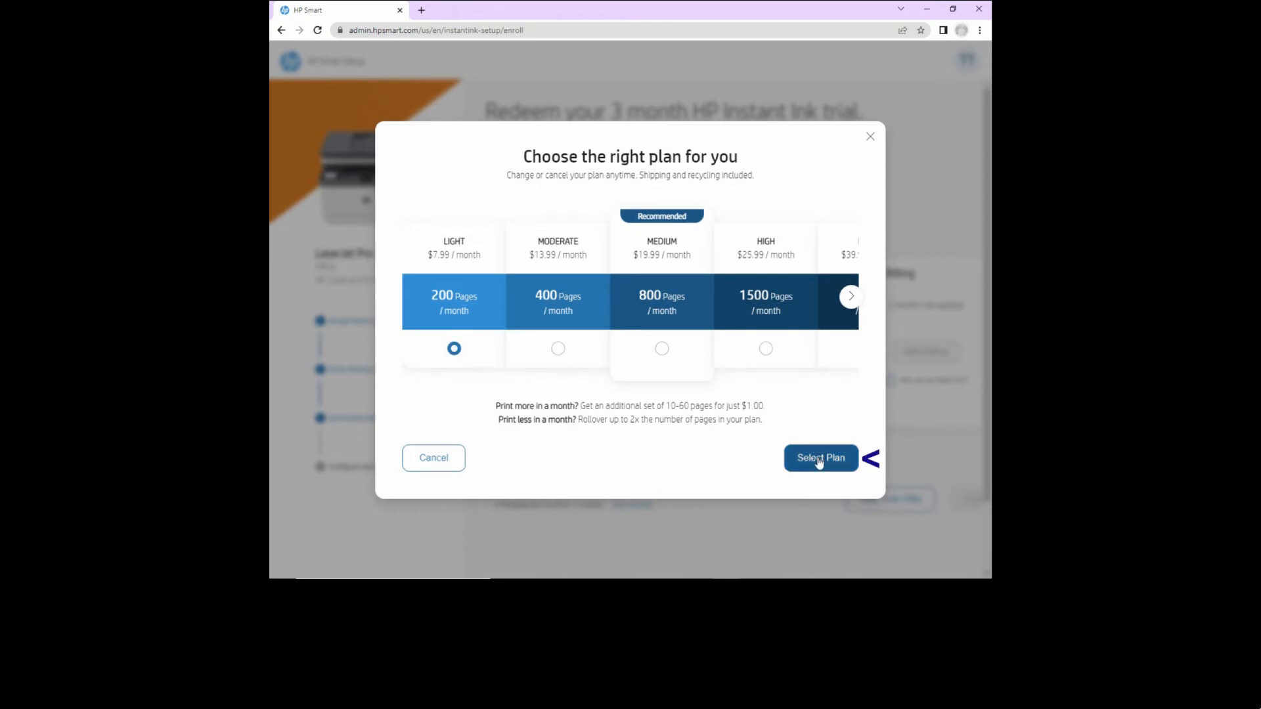
pyautogui.click(819, 457)
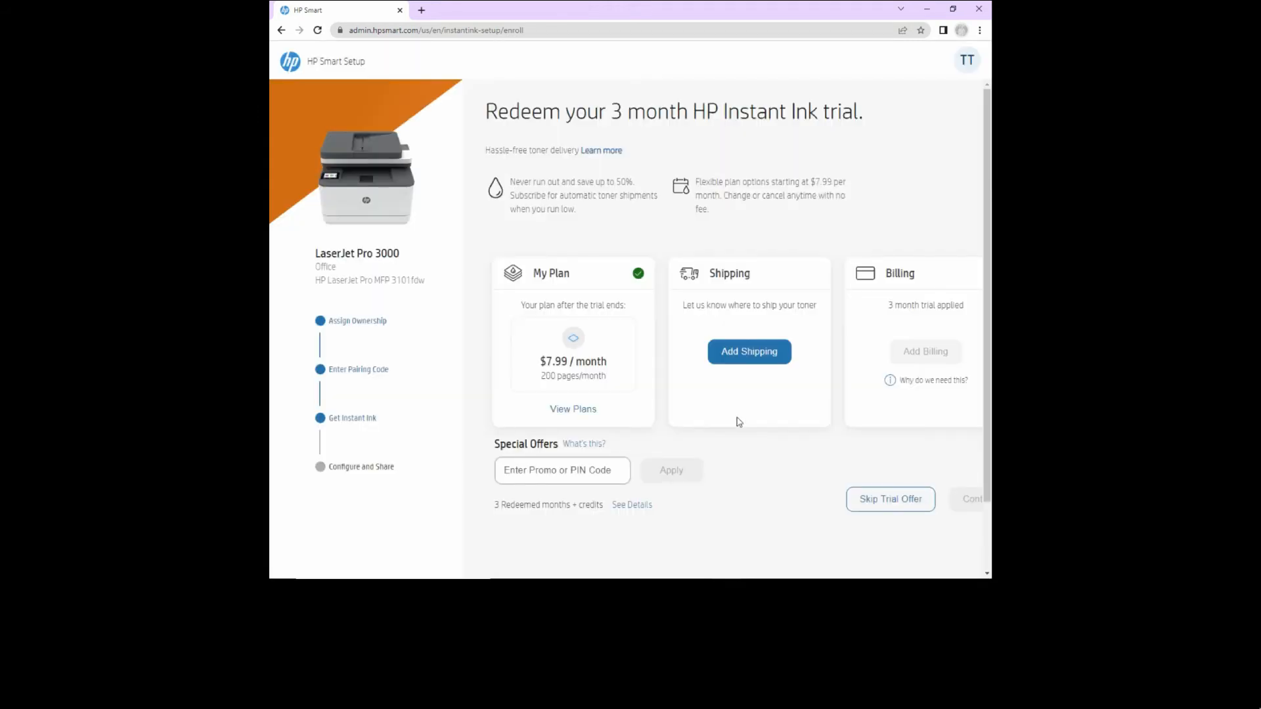
pyautogui.moveTo(778, 477)
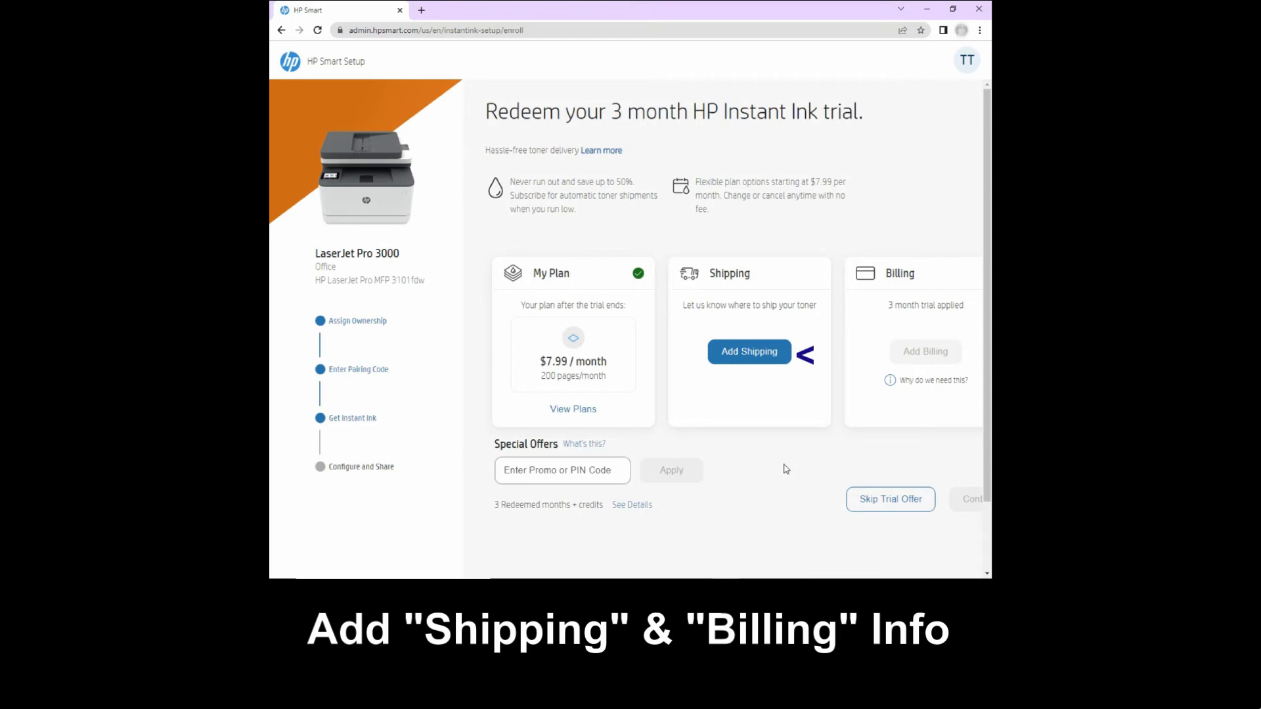
# Save a shipping address, then add credit card billing using the shipping address.
pyautogui.click(748, 351)
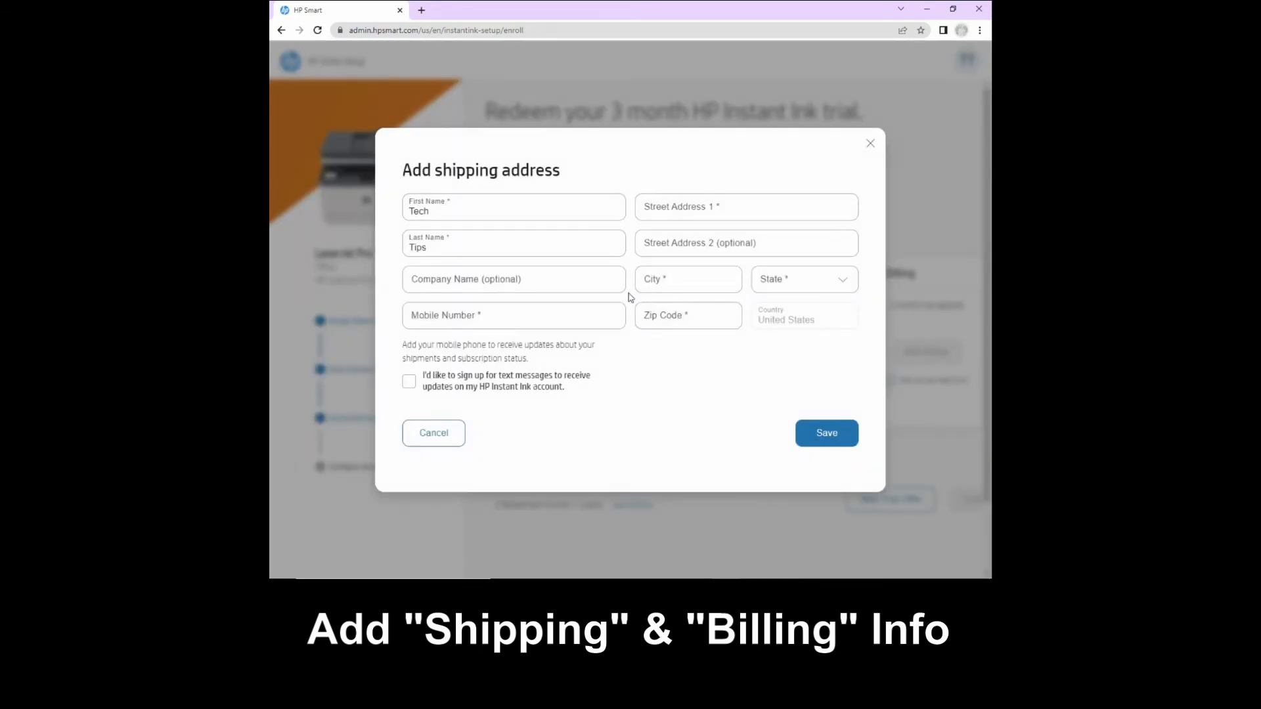
pyautogui.click(826, 432)
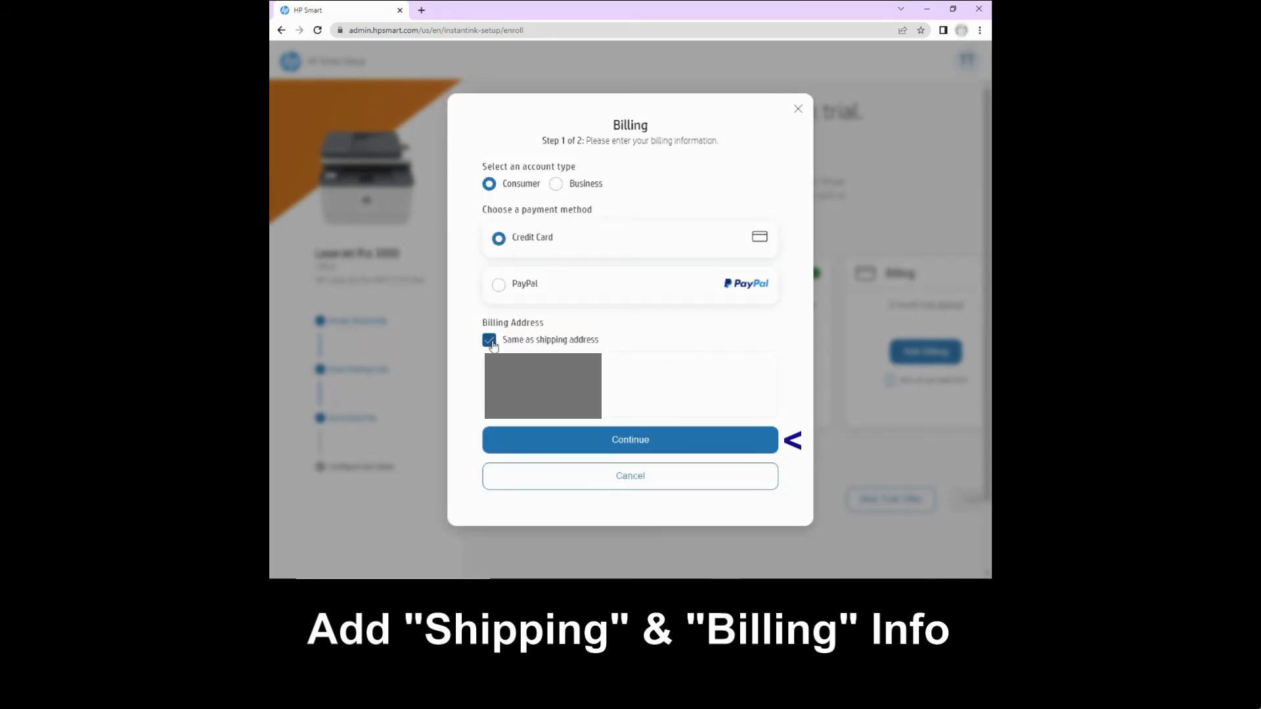
pyautogui.click(629, 439)
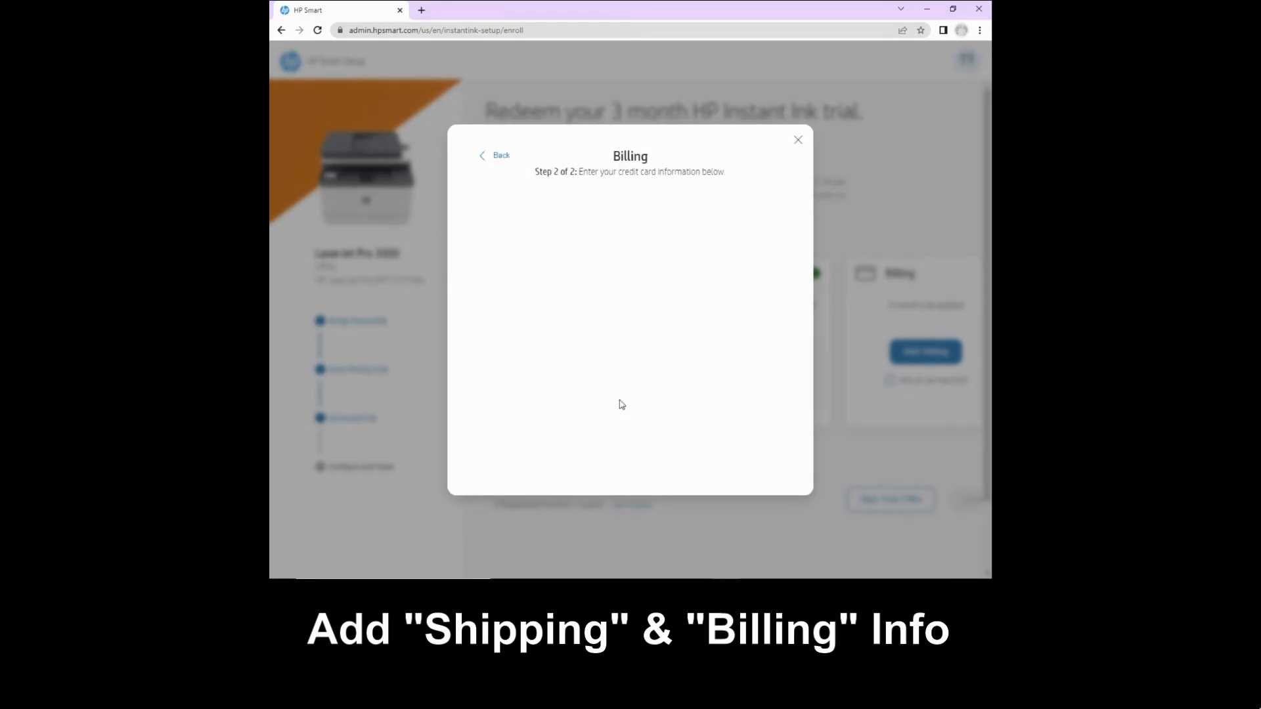
pyautogui.click(797, 139)
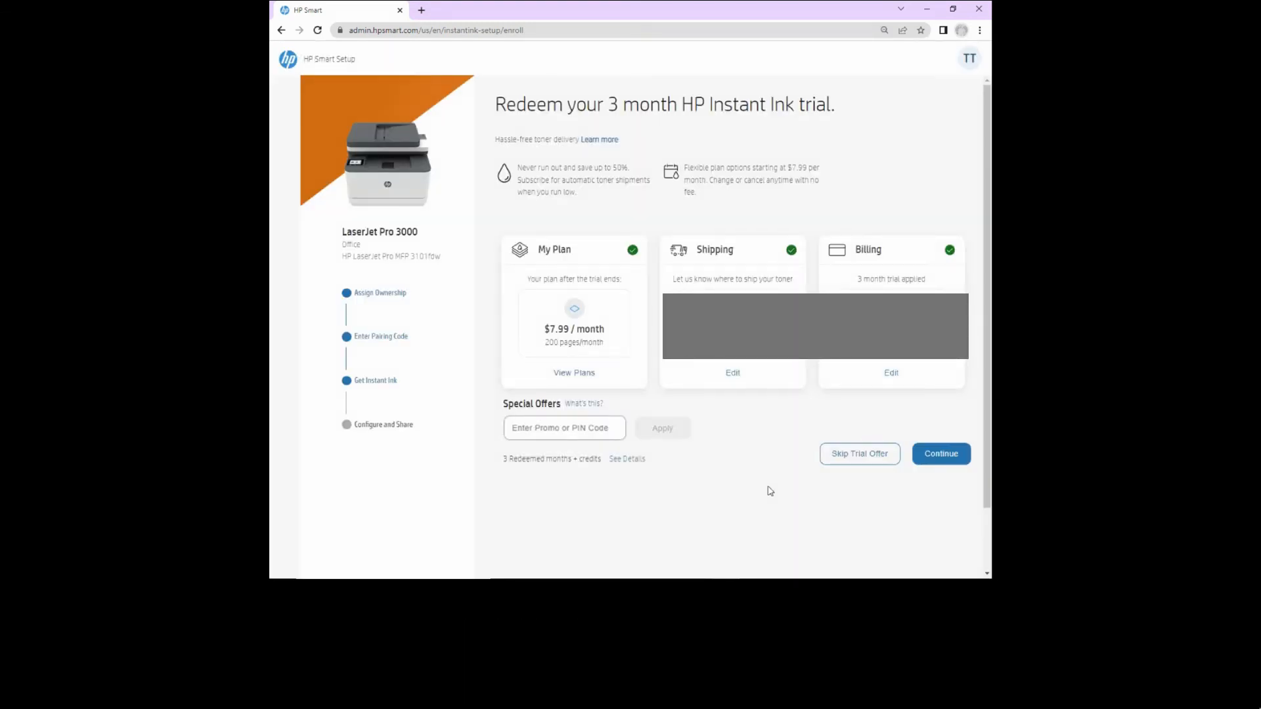
pyautogui.moveTo(766, 491)
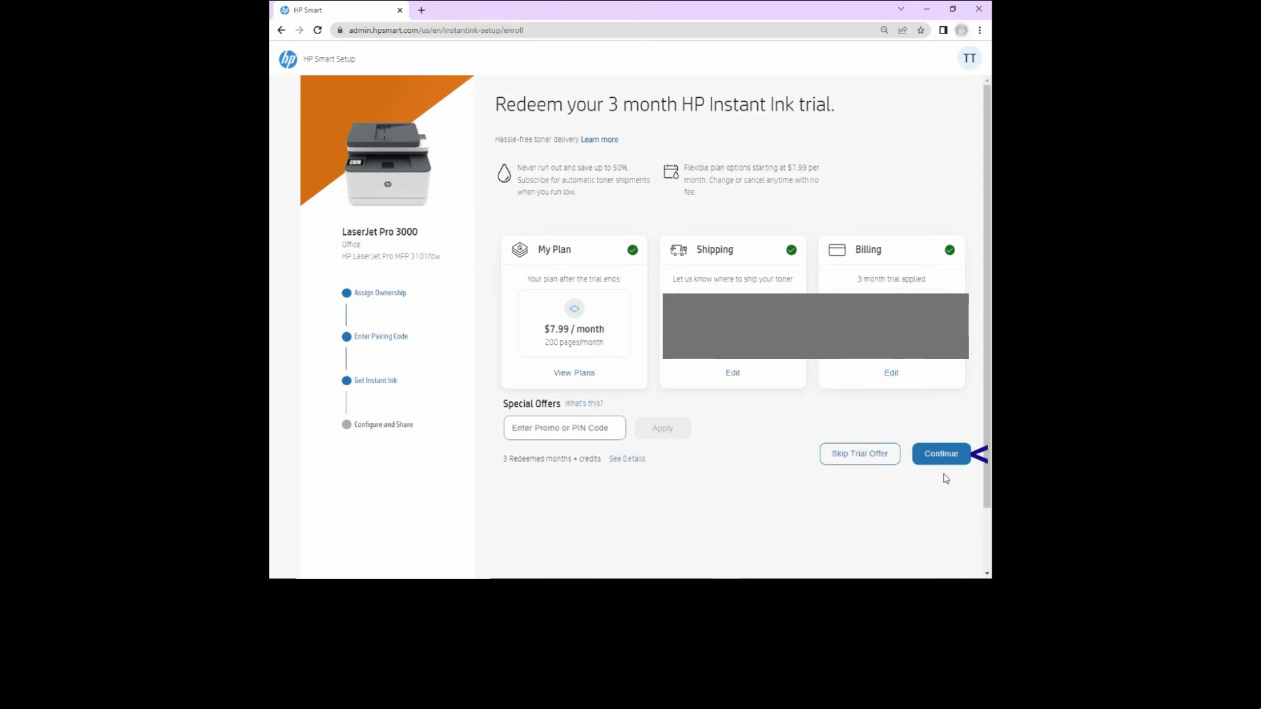
# Agree to the HP Instant Ink Terms of Service and redeem the 3-month trial.
pyautogui.click(940, 454)
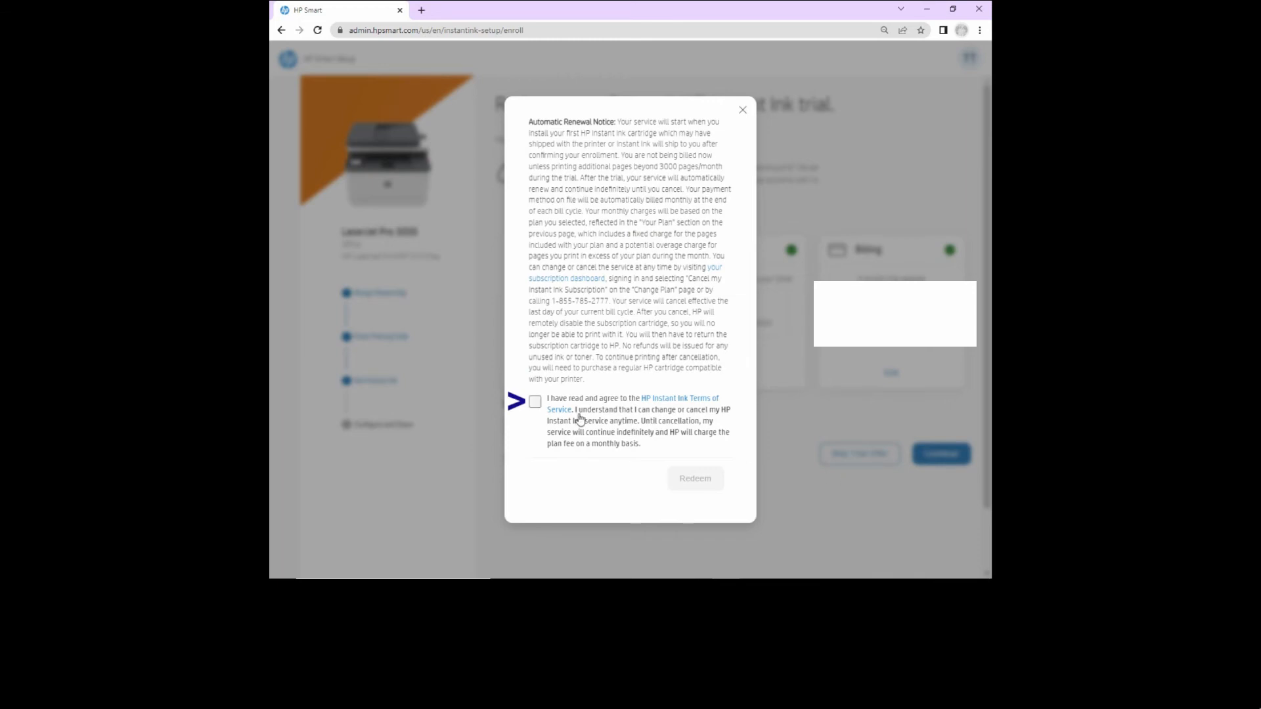
pyautogui.click(534, 401)
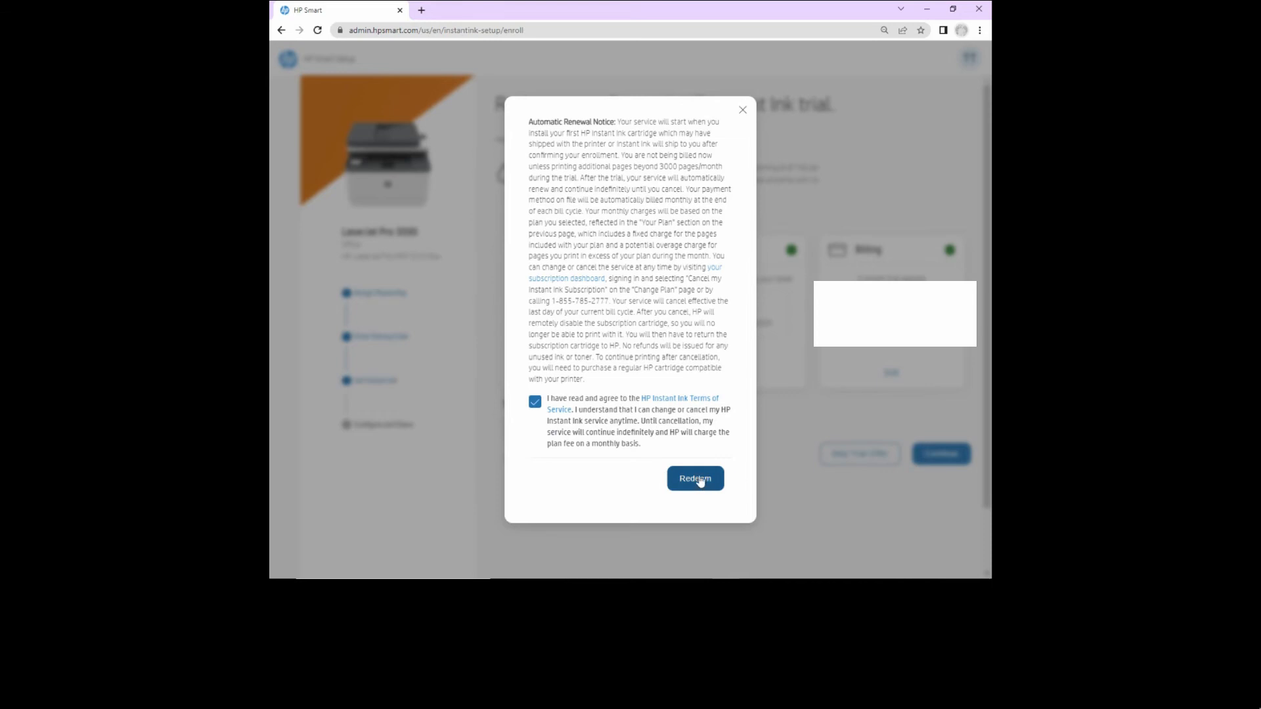
pyautogui.click(694, 477)
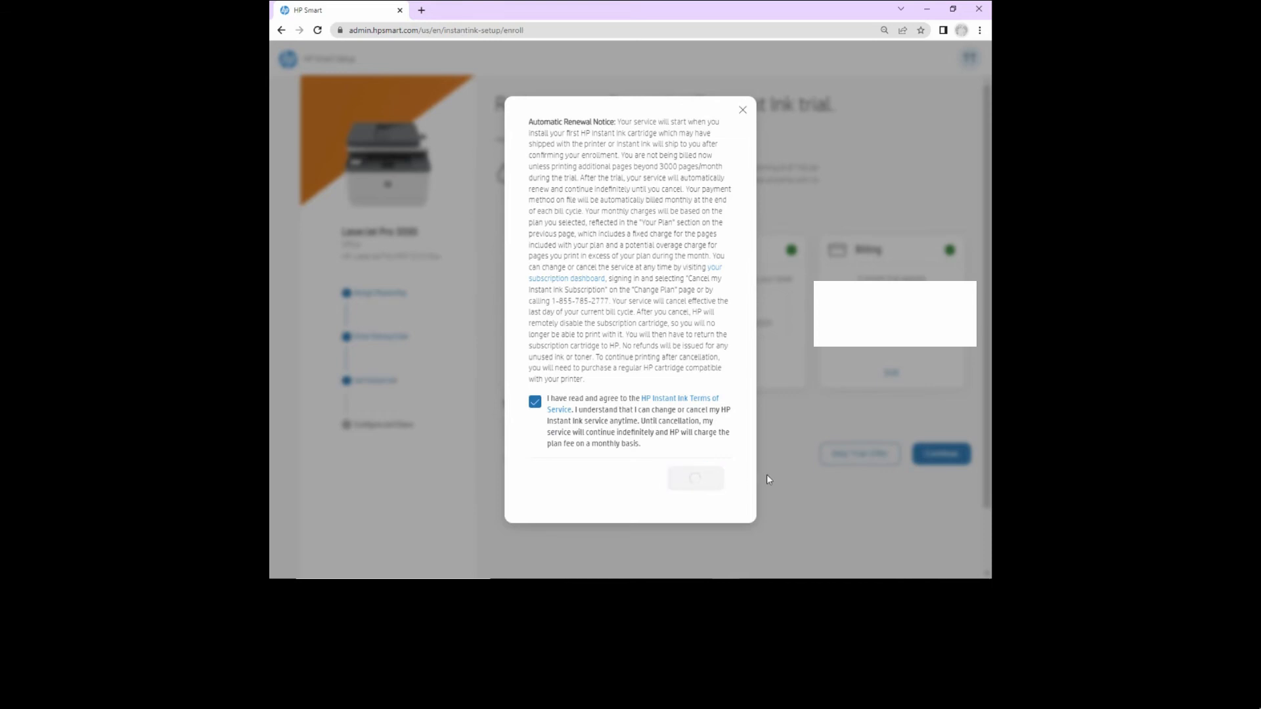
pyautogui.click(694, 478)
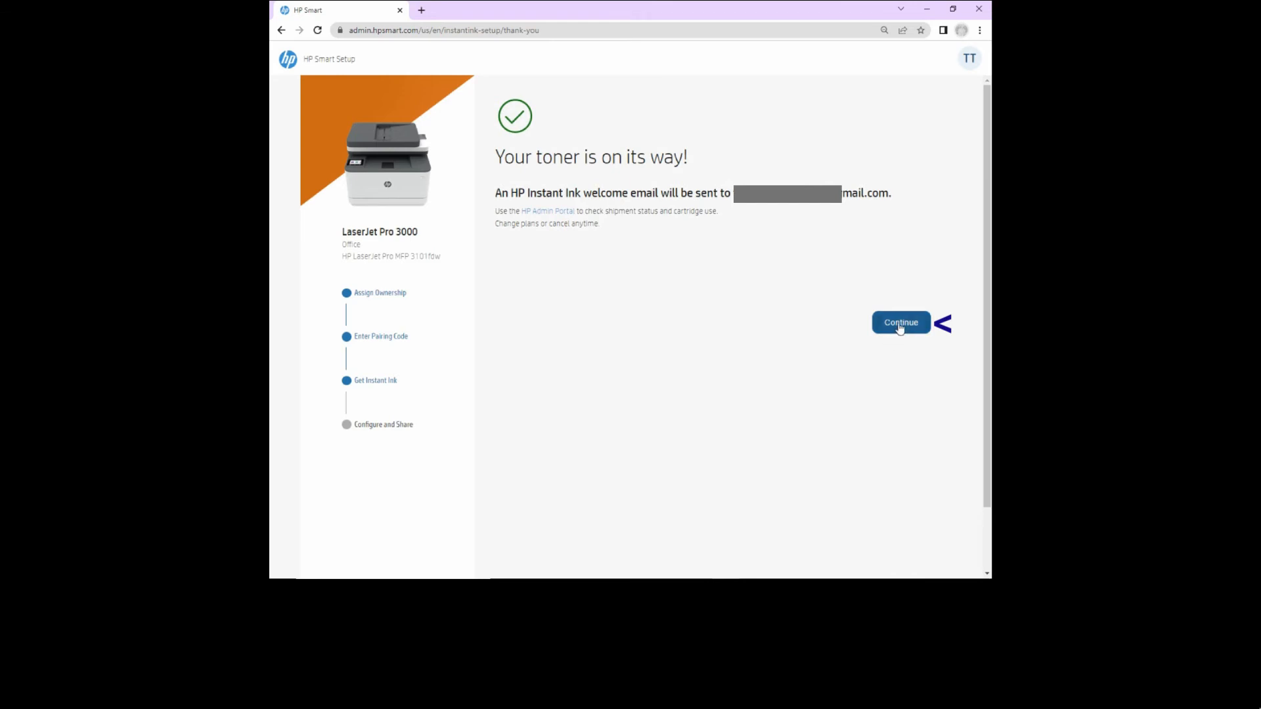
# Continue past the toner confirmation and start 'Set up print and send a test page'.
pyautogui.click(900, 322)
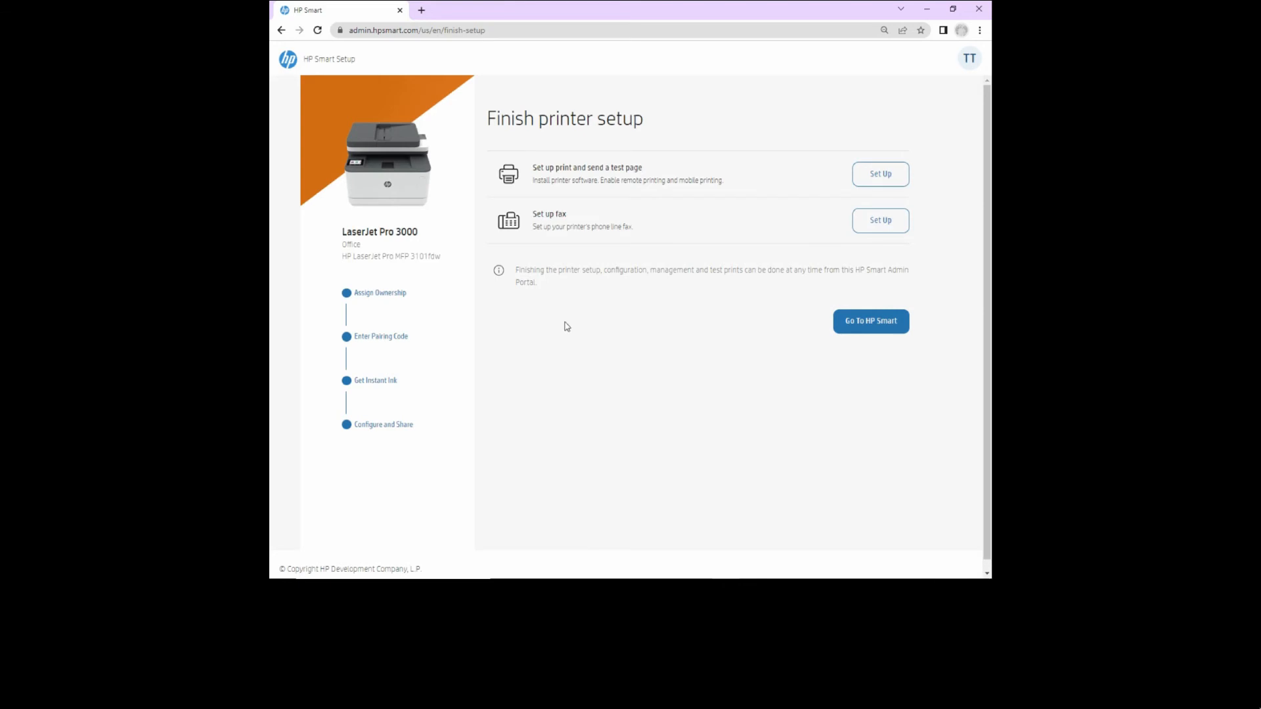
pyautogui.moveTo(667, 329)
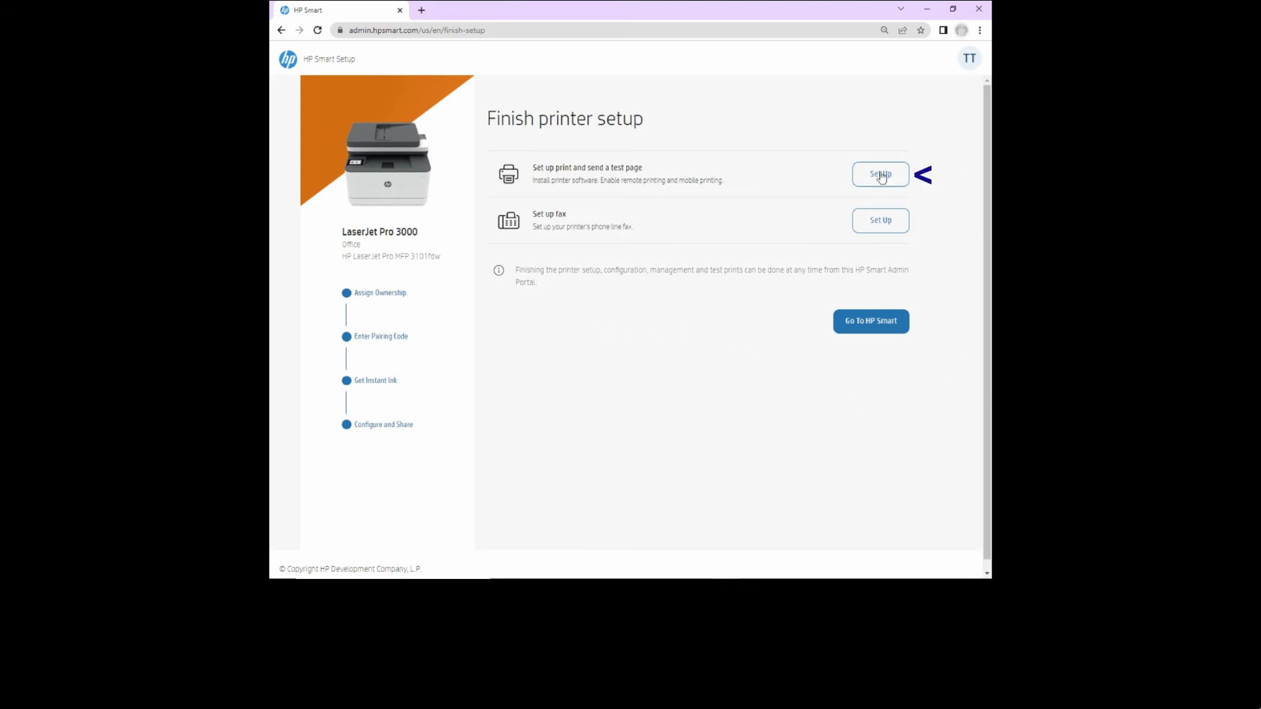
pyautogui.click(880, 174)
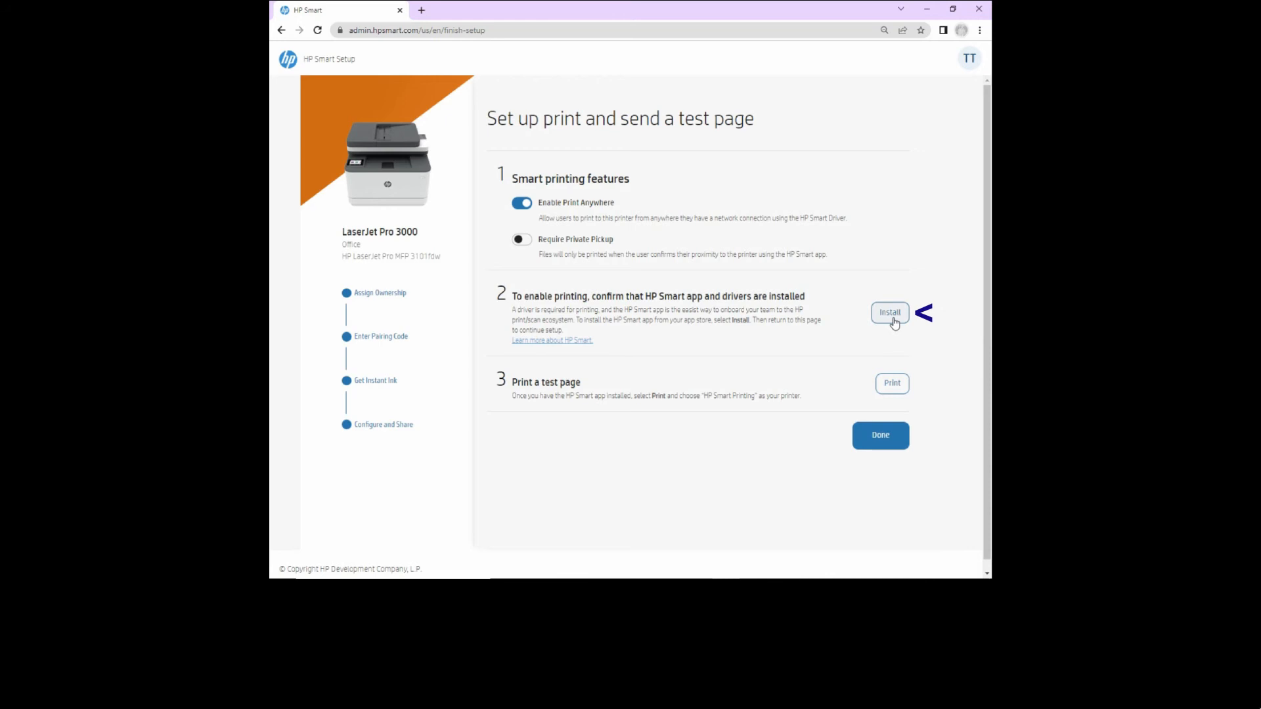
# Install HP Smart from 123.hp.com, letting its Microsoft Store page open.
pyautogui.click(889, 312)
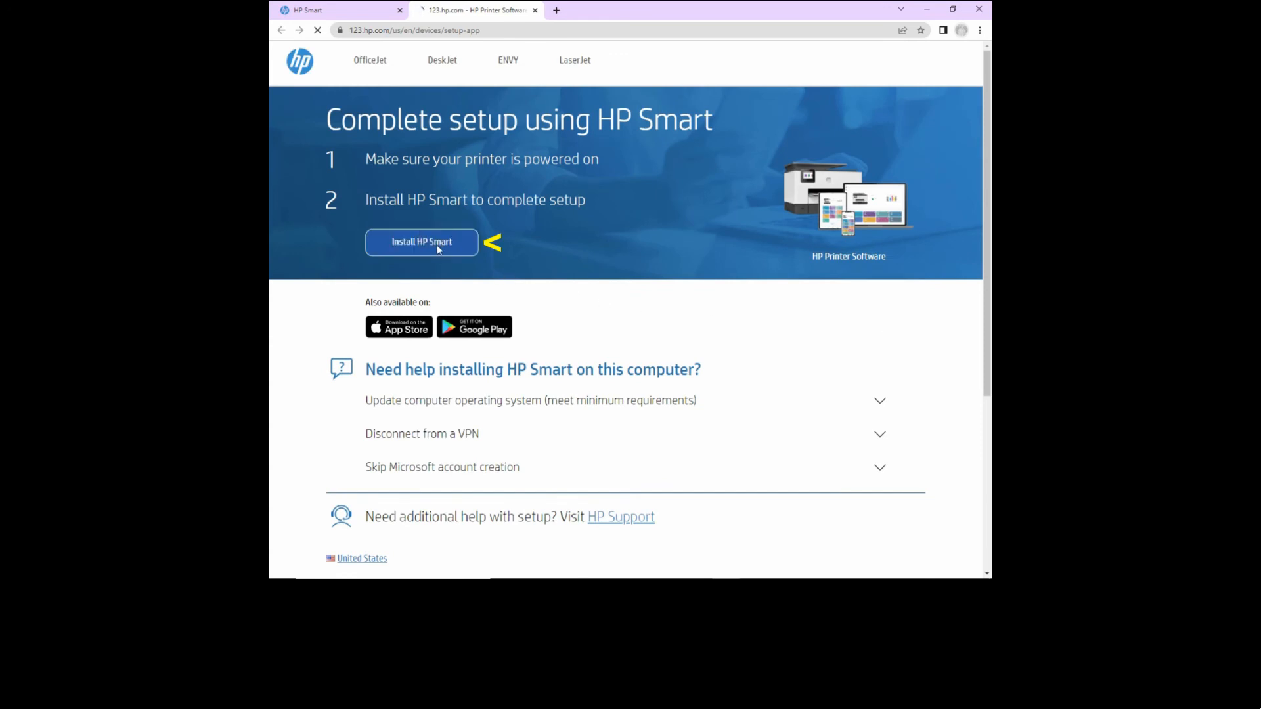
pyautogui.click(421, 242)
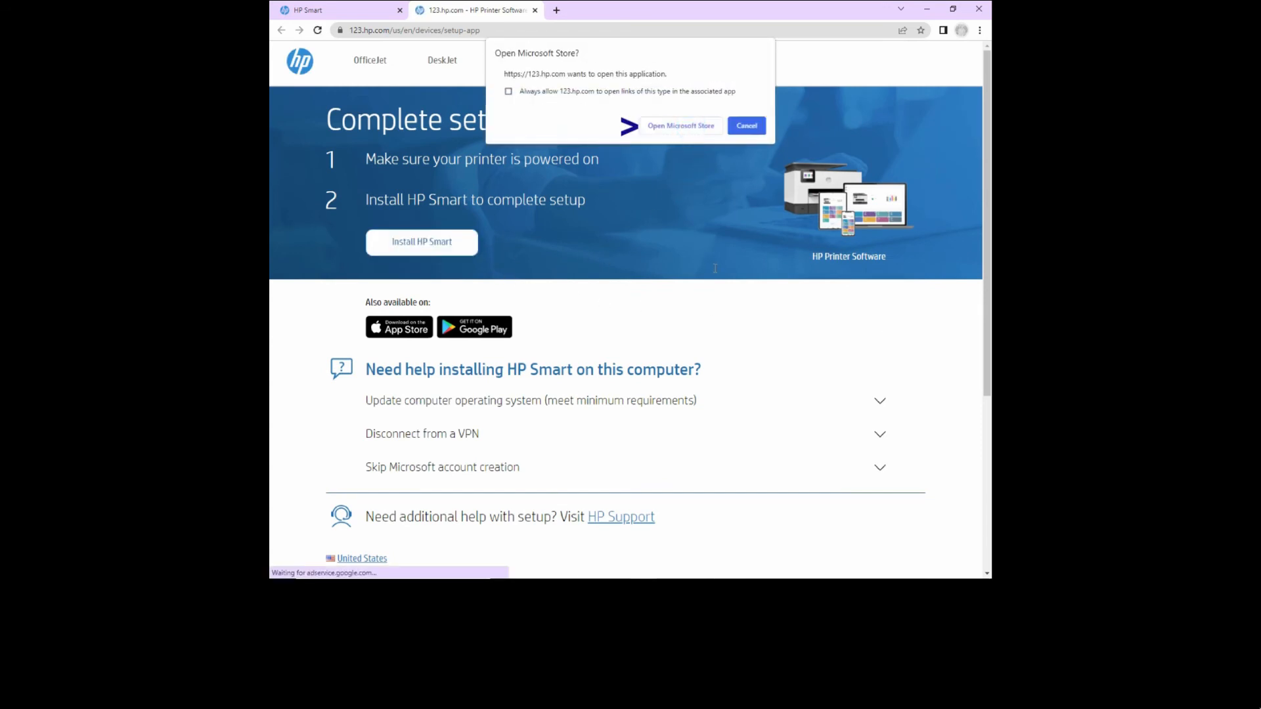
pyautogui.click(680, 126)
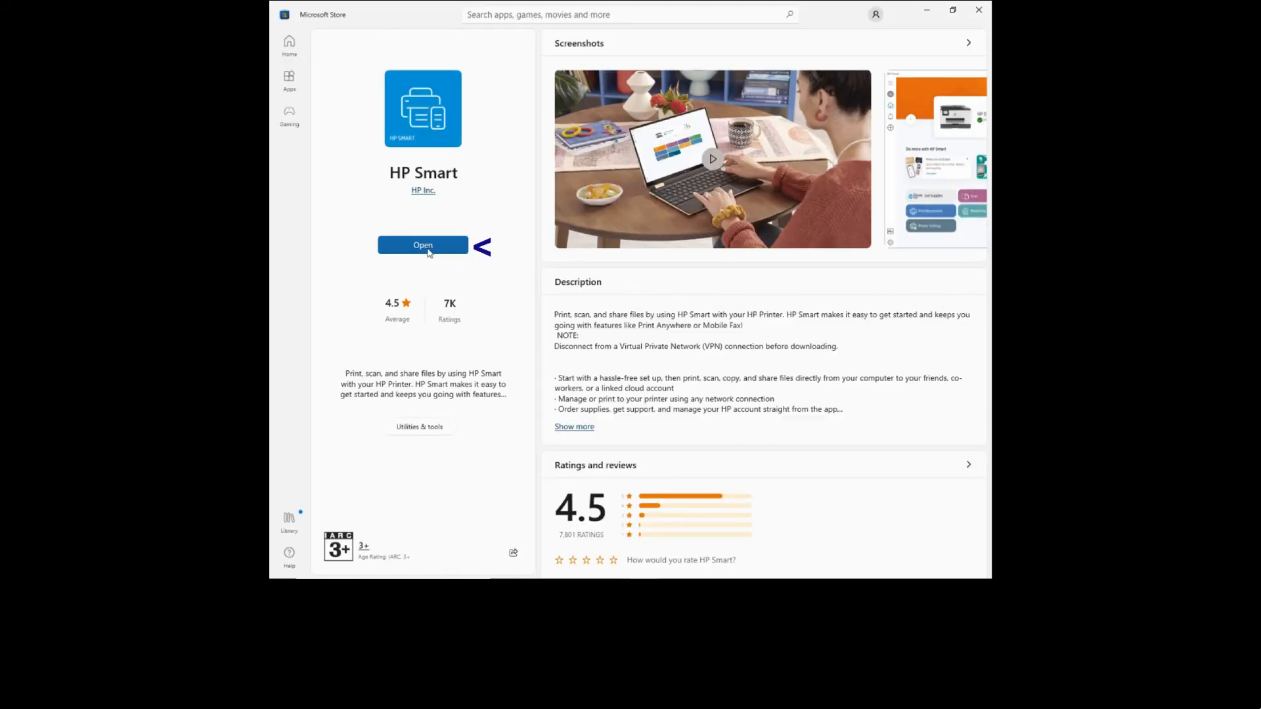
# Launch HP Smart, sign in with the printer's HP account, and accept the TNC_Instant_Ink terms.
pyautogui.click(423, 245)
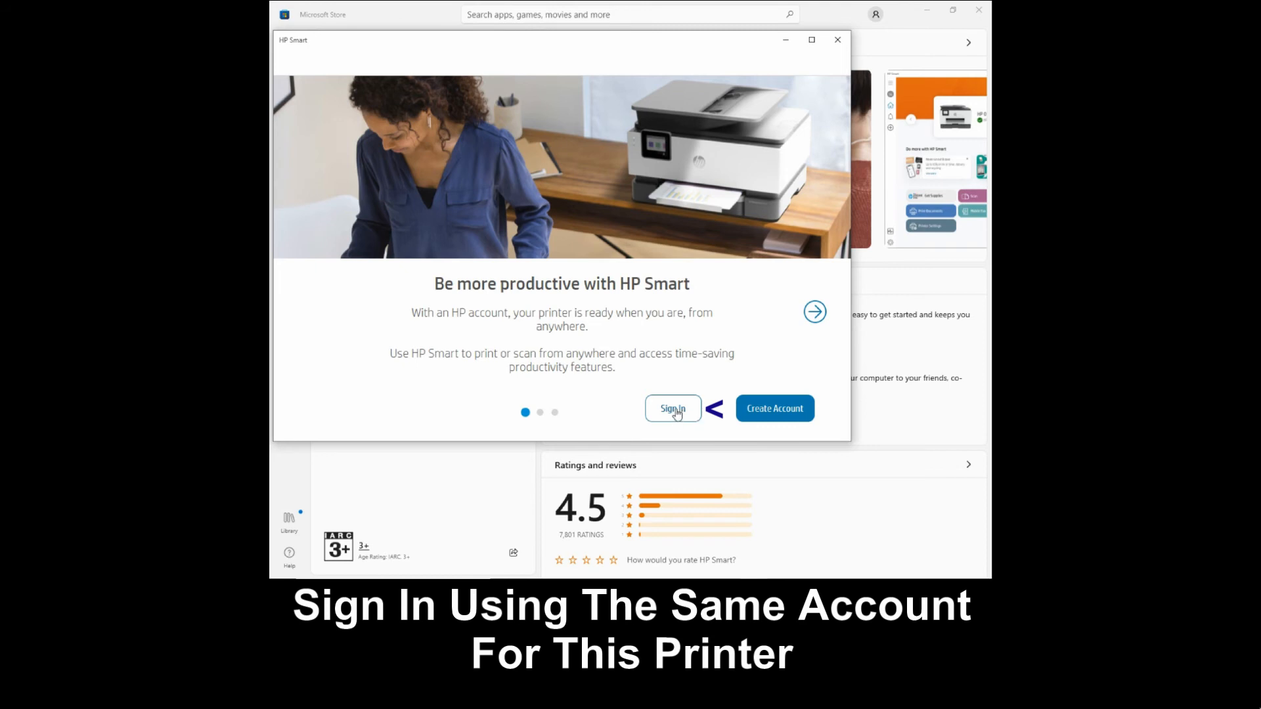
pyautogui.click(674, 408)
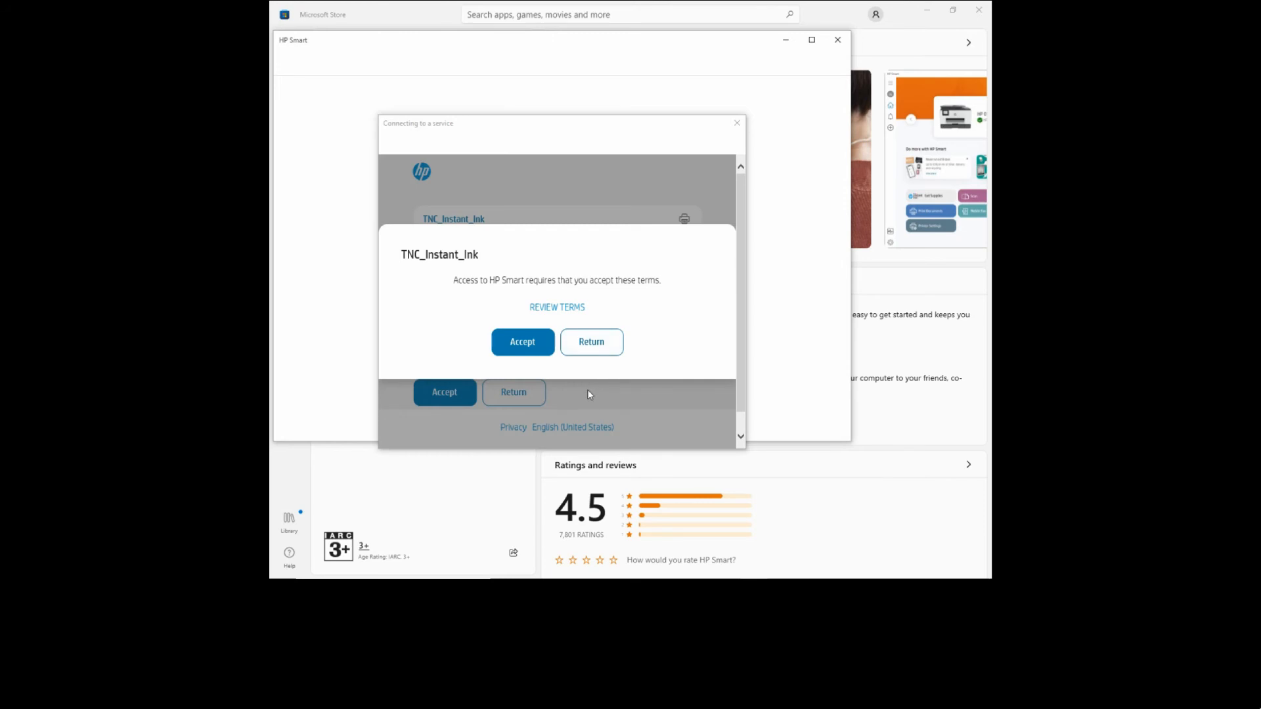
pyautogui.click(522, 341)
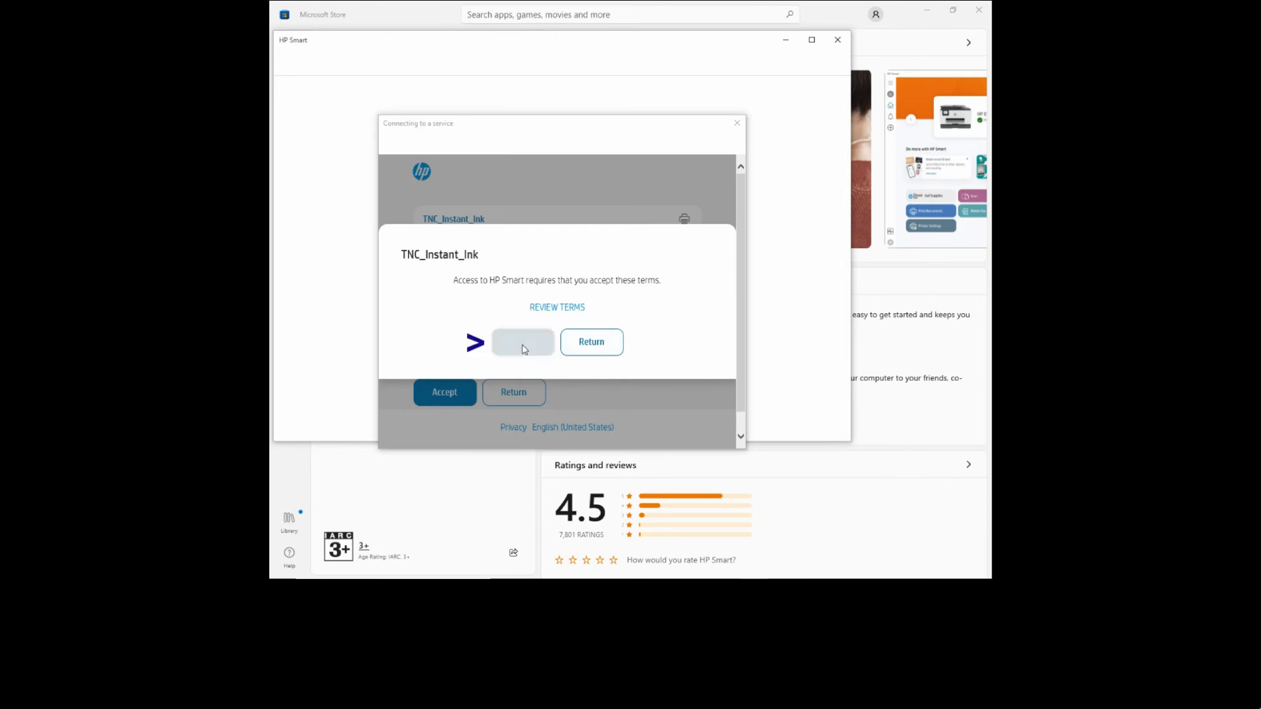
pyautogui.click(522, 342)
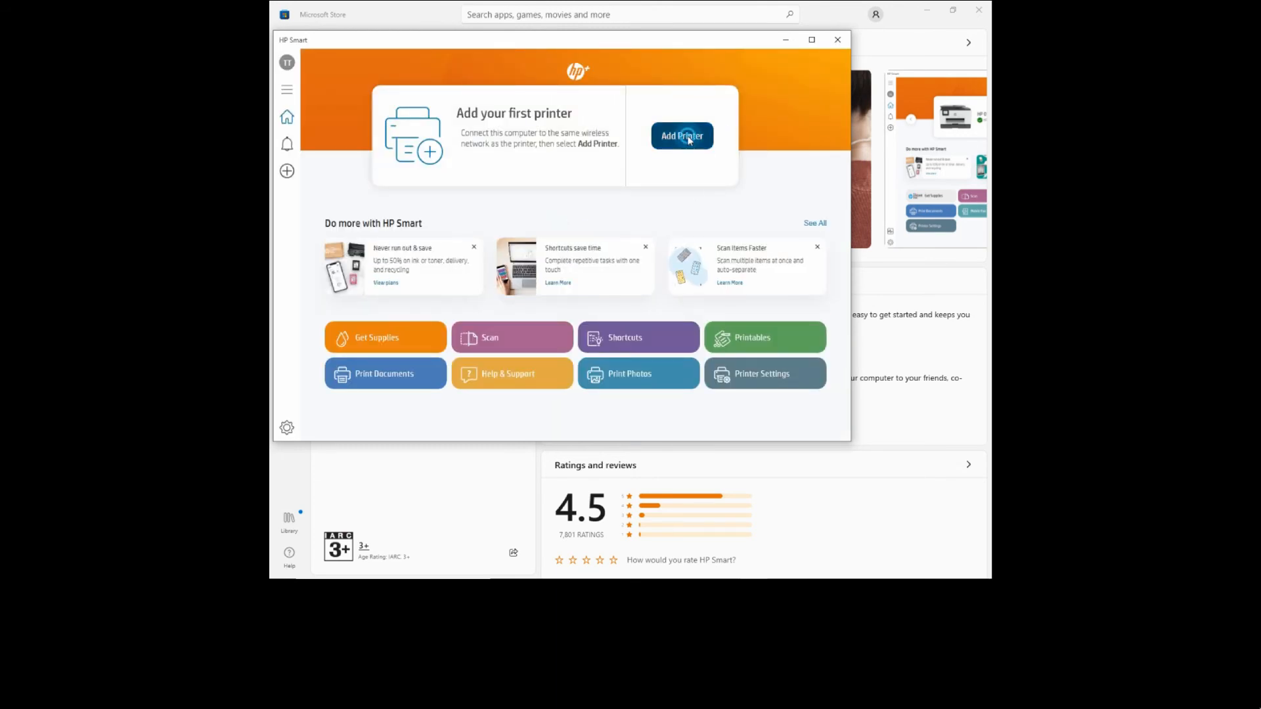
# Add the HP LaserJet Pro MFP 3101 and continue once its print driver installs.
pyautogui.click(682, 135)
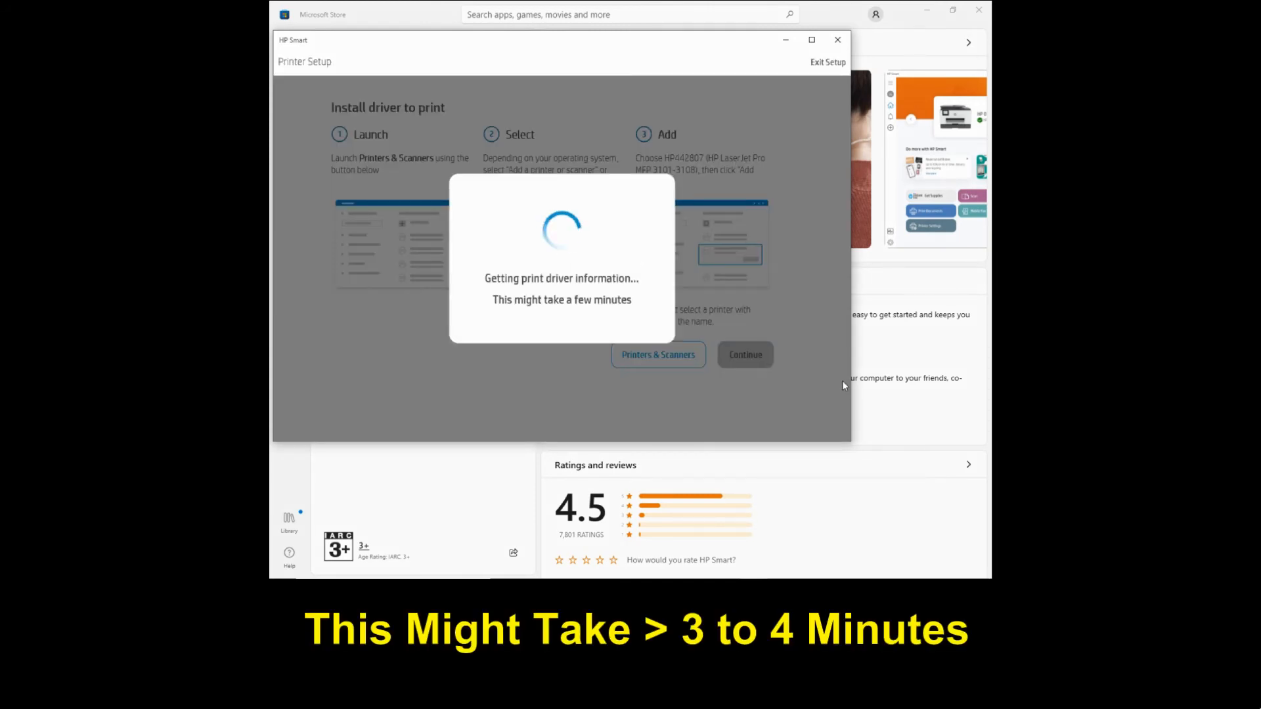
pyautogui.moveTo(842, 304)
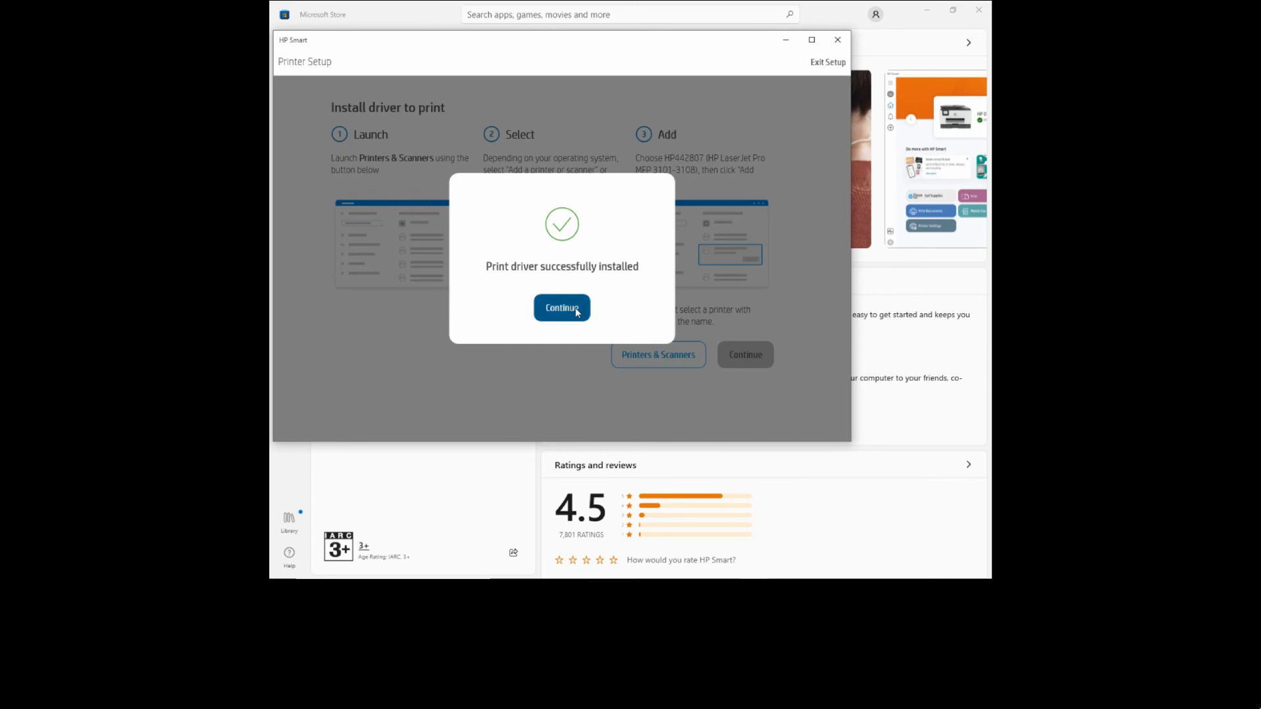
pyautogui.click(562, 308)
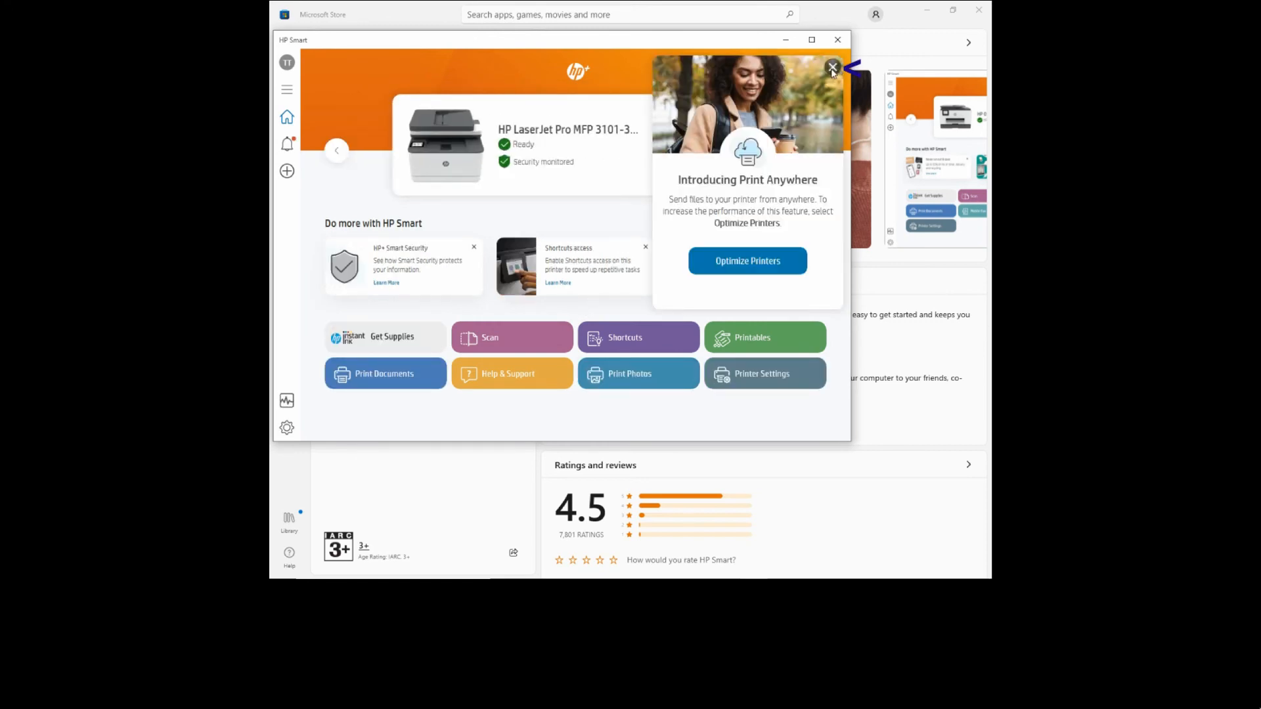
# Dismiss the Print Anywhere popup and open Printer Reports for the LaserJet Pro MFP 3101fdw.
pyautogui.click(832, 67)
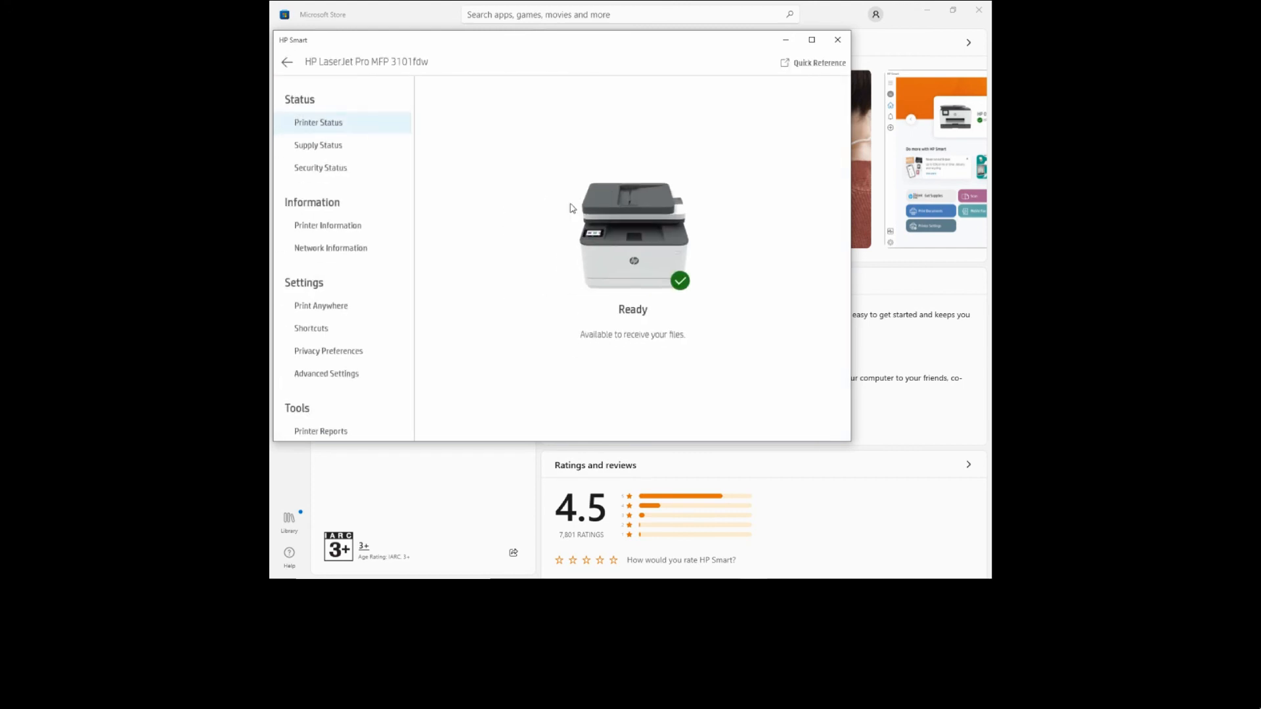
pyautogui.scroll(-3)
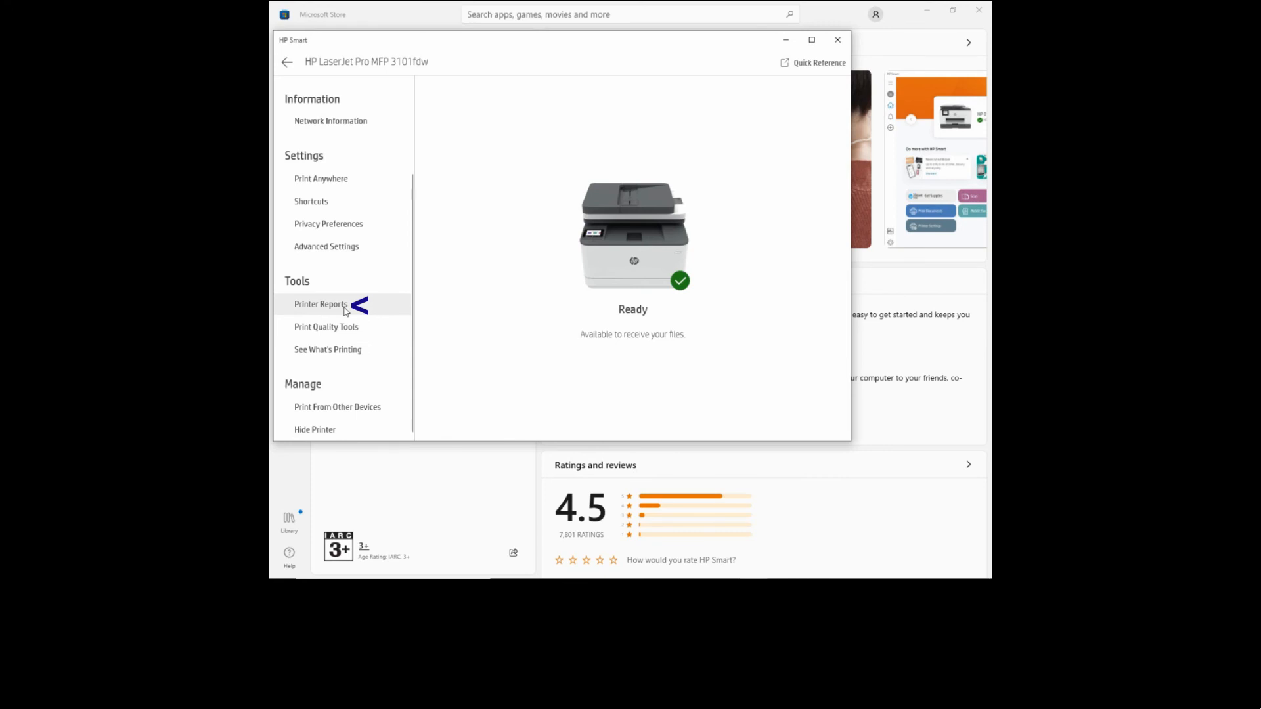
pyautogui.click(320, 304)
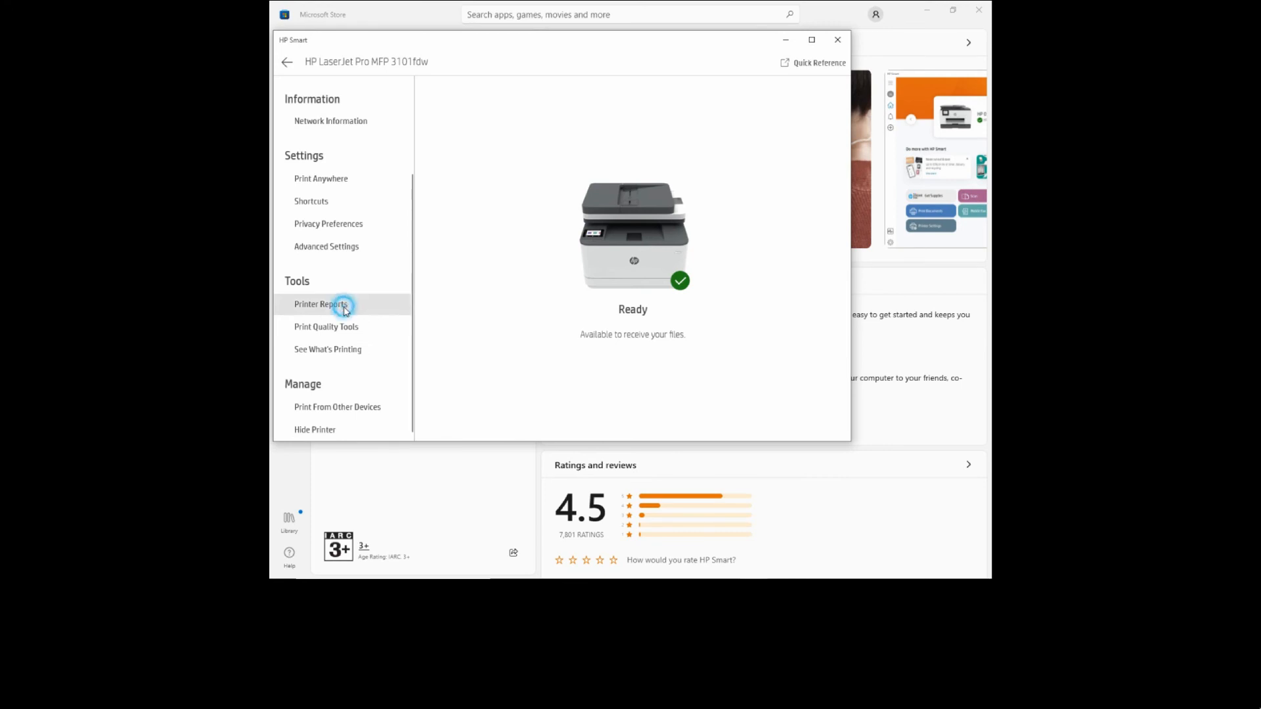
pyautogui.click(320, 304)
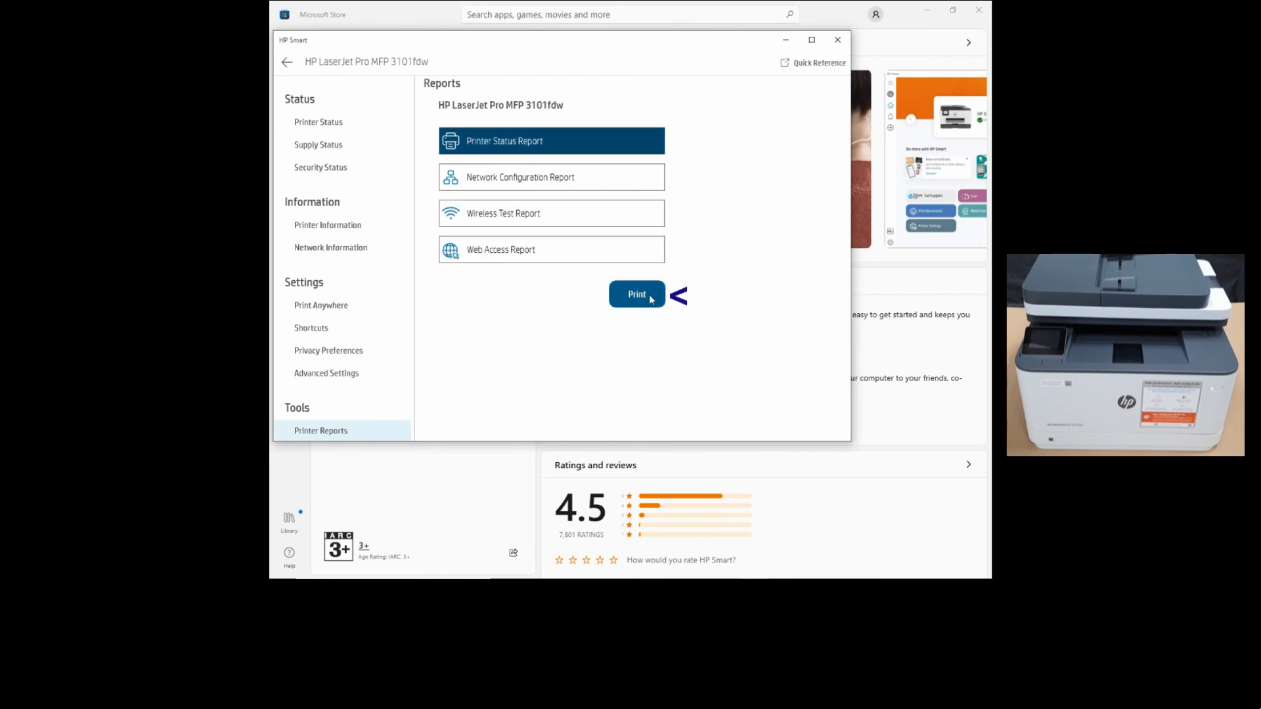
# Print the Printer Status Report and close the 'Printing is completed' notice.
pyautogui.click(637, 295)
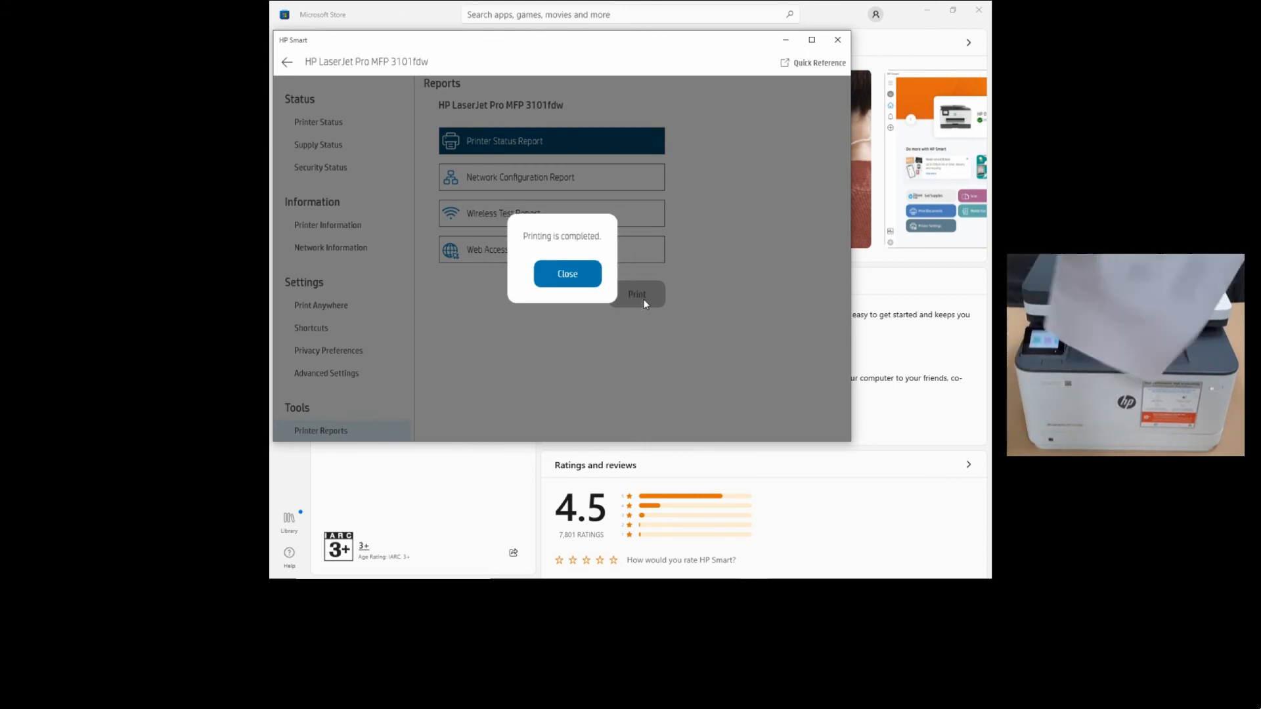
pyautogui.click(566, 273)
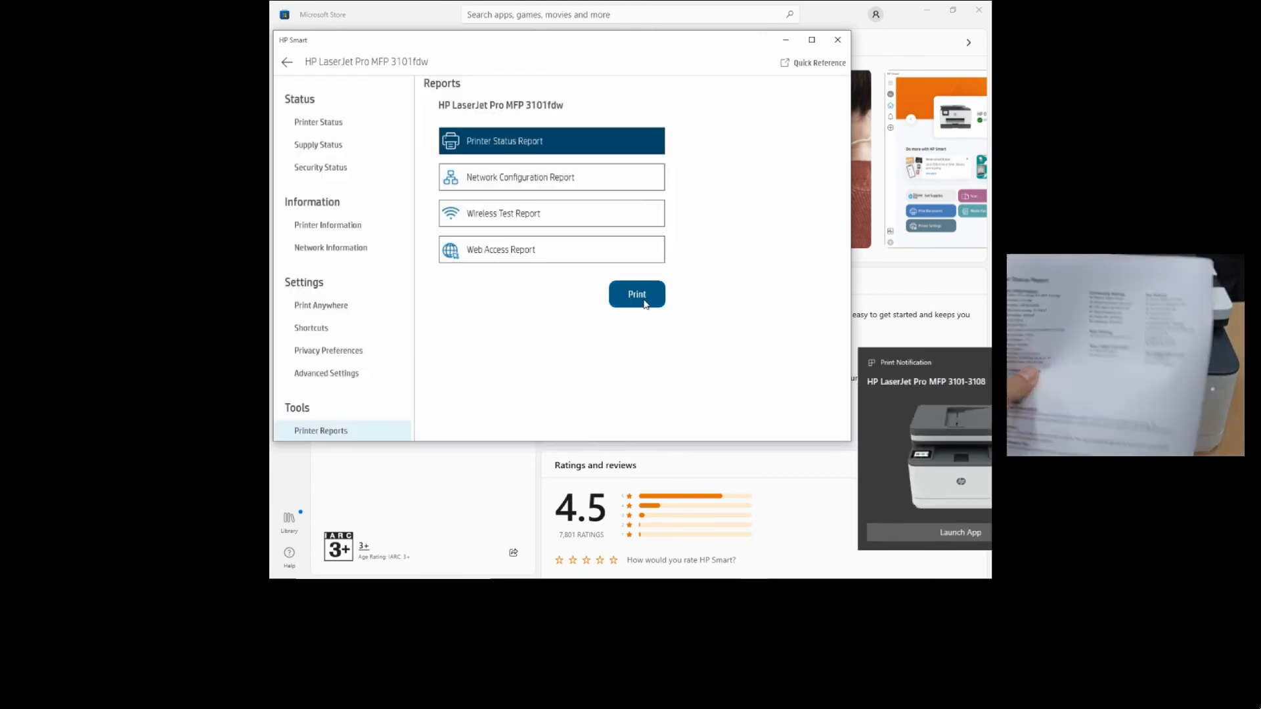